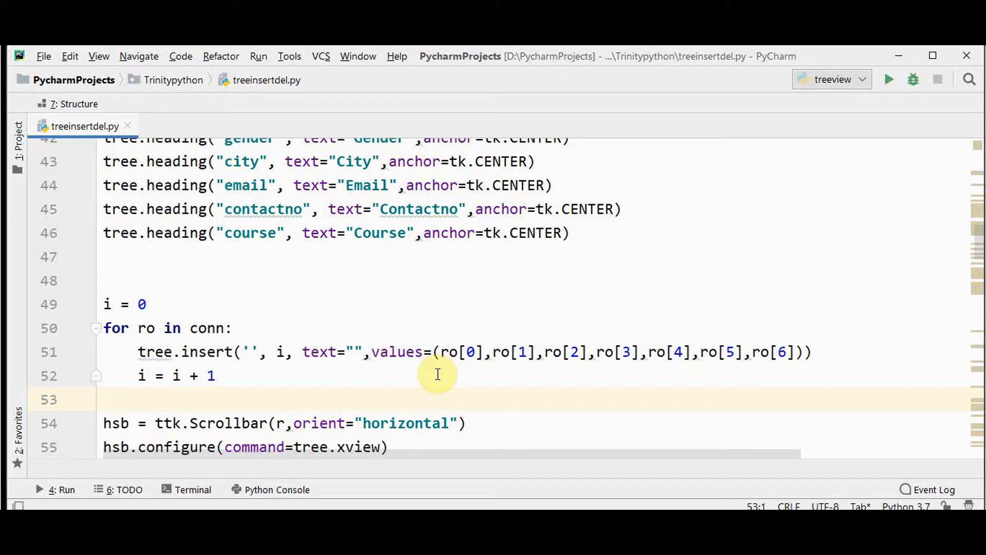
{"action": "mouse_move", "coordinate": [170, 185]}
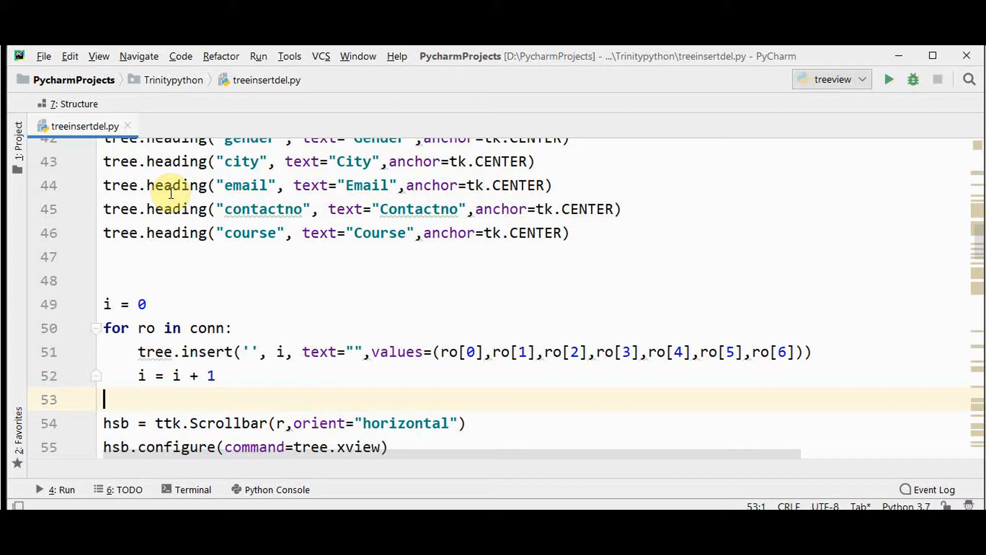
{"action": "mouse_move", "coordinate": [241, 321]}
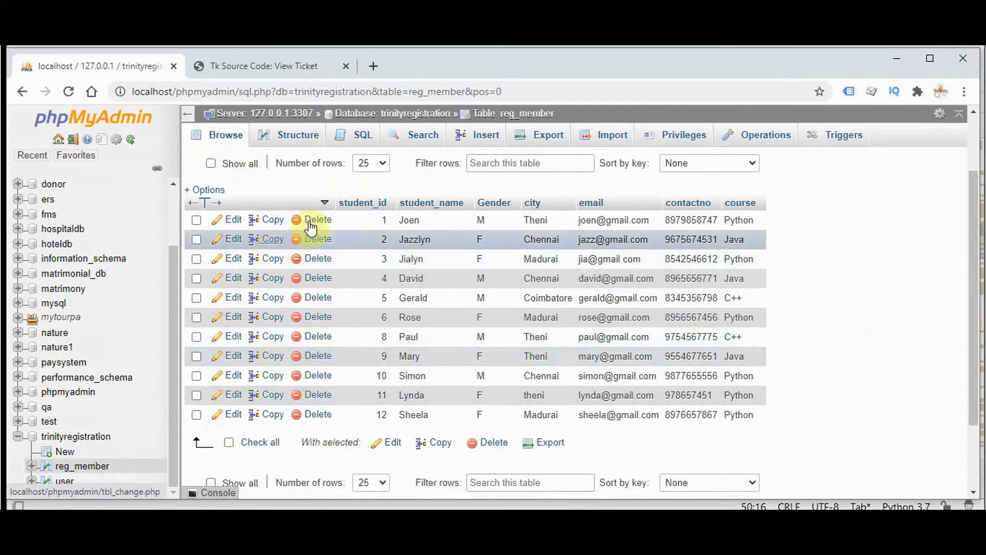
{"action": "mouse_move", "coordinate": [350, 390]}
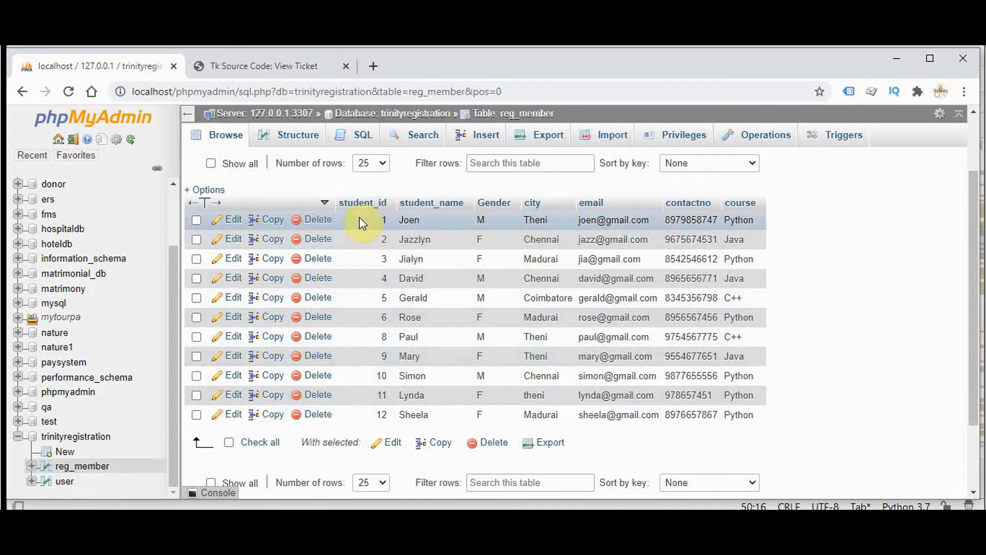
{"action": "mouse_move", "coordinate": [369, 410]}
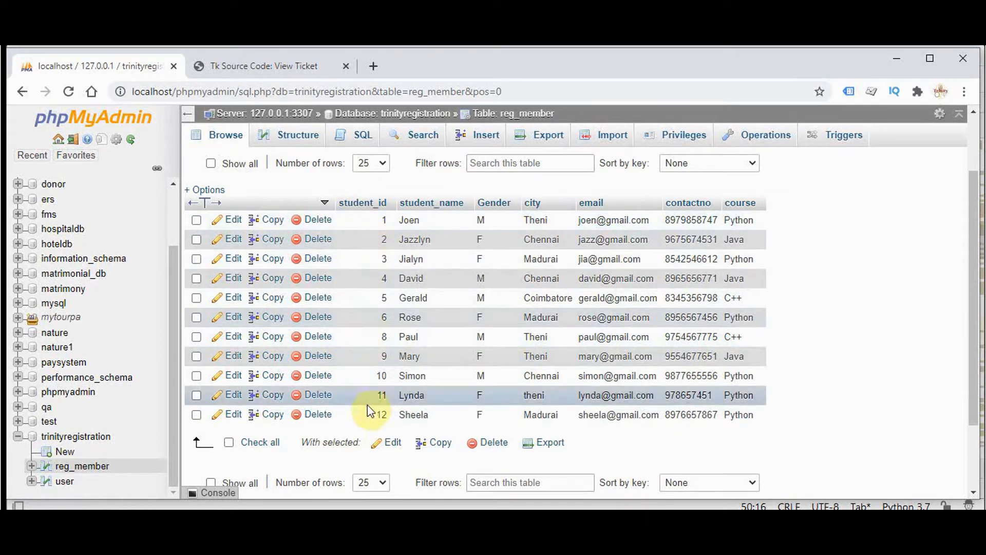
{"action": "mouse_move", "coordinate": [362, 203]}
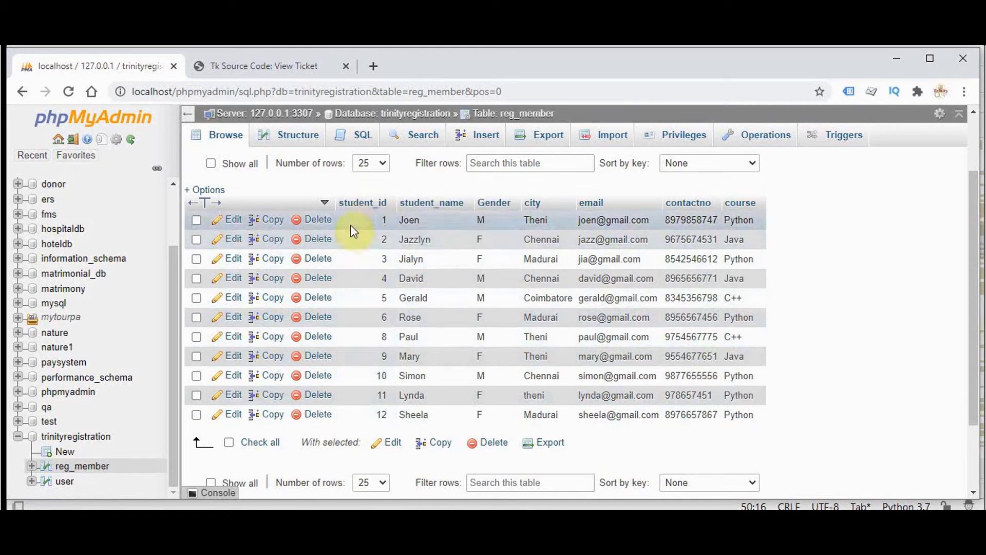
{"action": "mouse_move", "coordinate": [388, 243]}
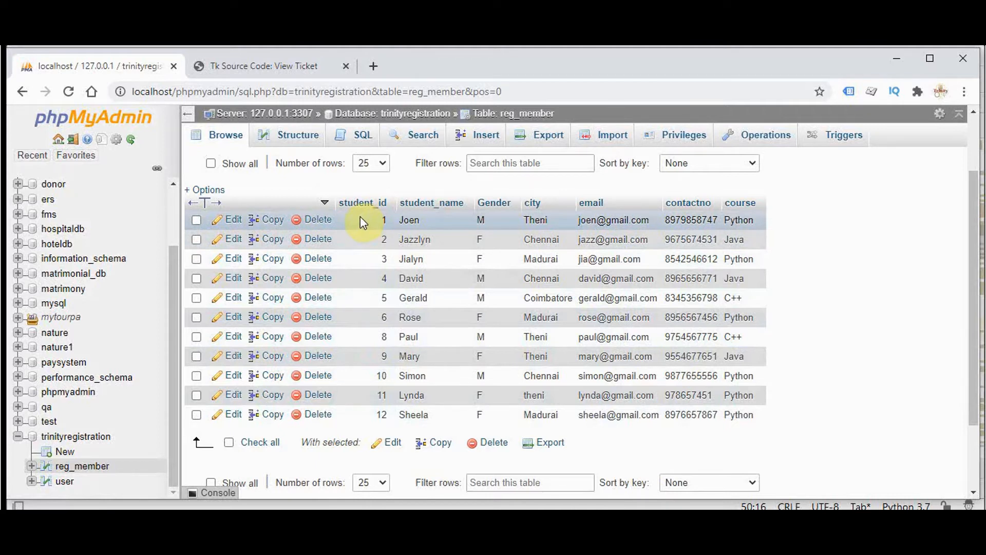
{"action": "mouse_move", "coordinate": [600, 477]}
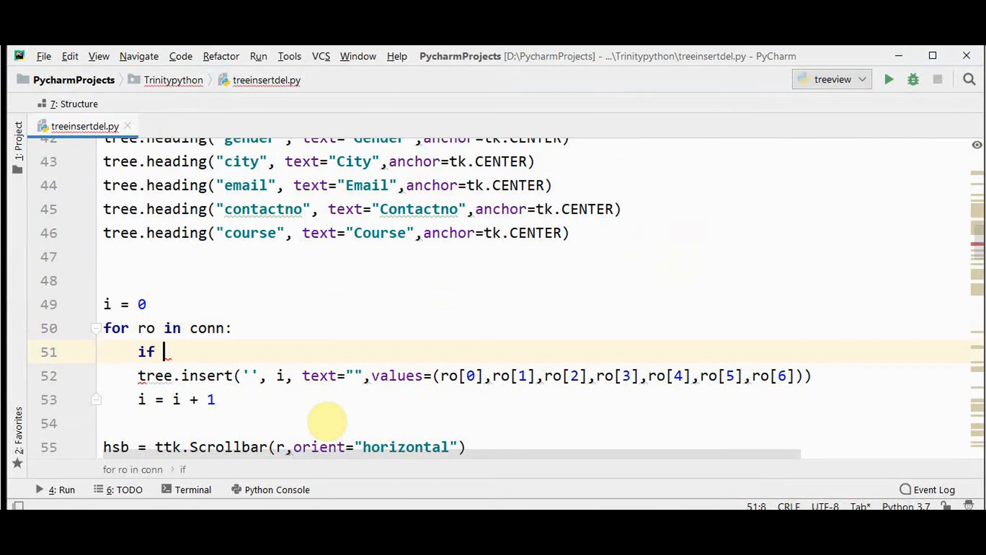
- Add the condition 'if ro[0]%2==0:' and indent the tree.insert call under it
{"action": "type", "text": "ro[0]"}
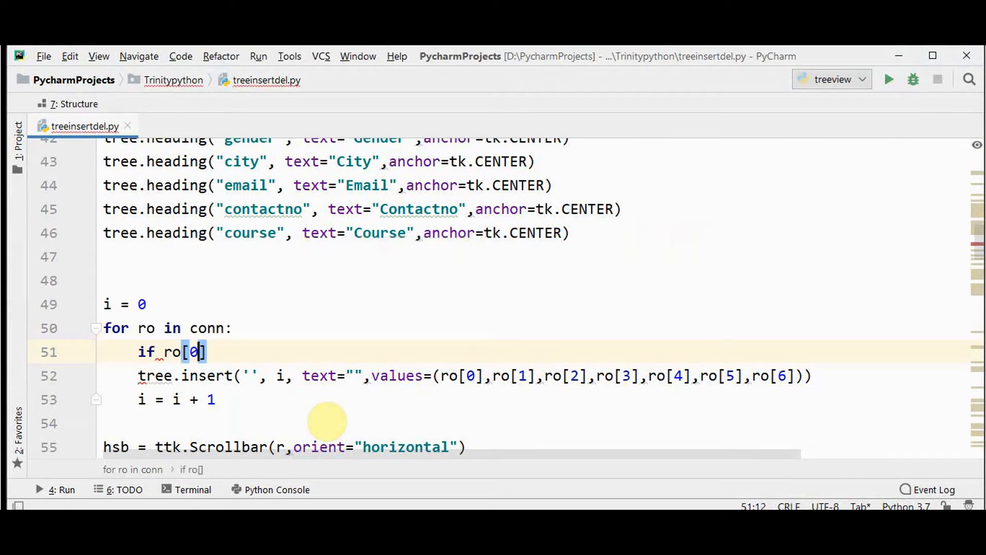
{"action": "type", "text": "%"}
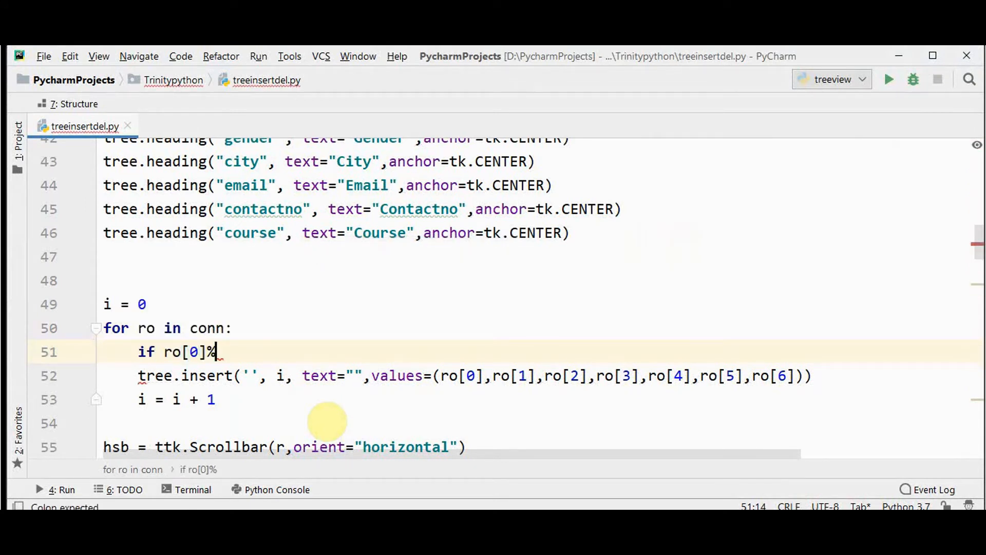
{"action": "type", "text": "2==0:"}
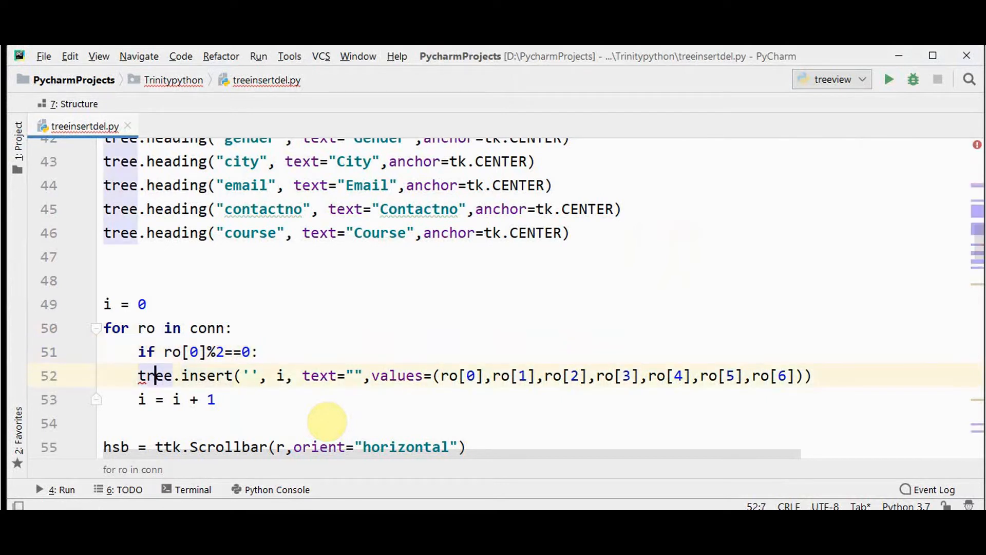
{"action": "key", "text": "Tab"}
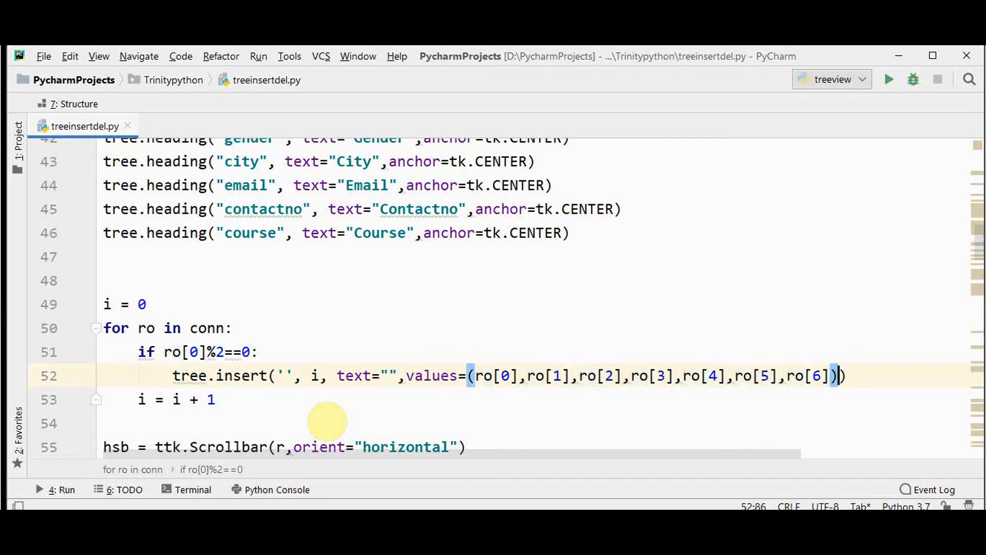
- Add tags=("even",) to the tree.insert call for even rows
{"action": "type", "text": ",t"}
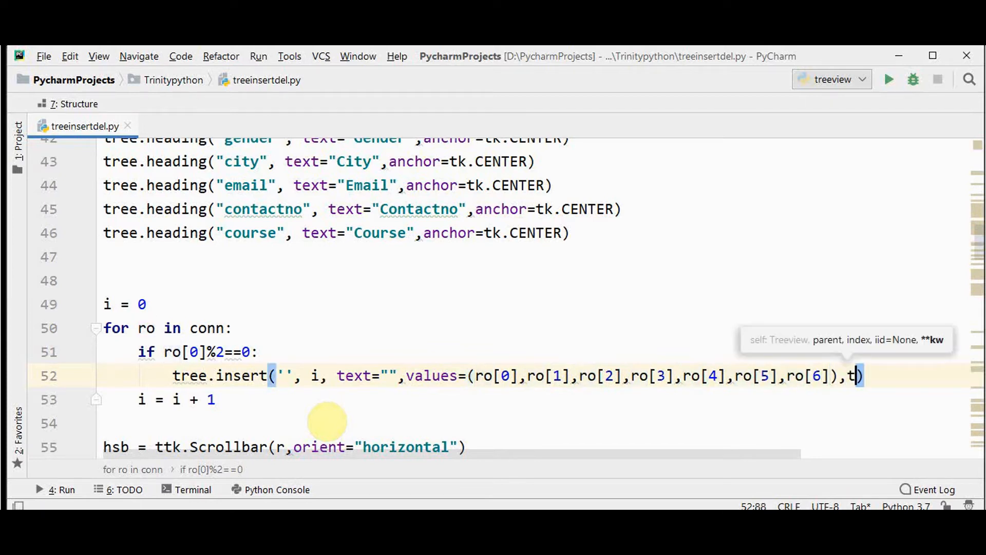
{"action": "type", "text": "ags="}
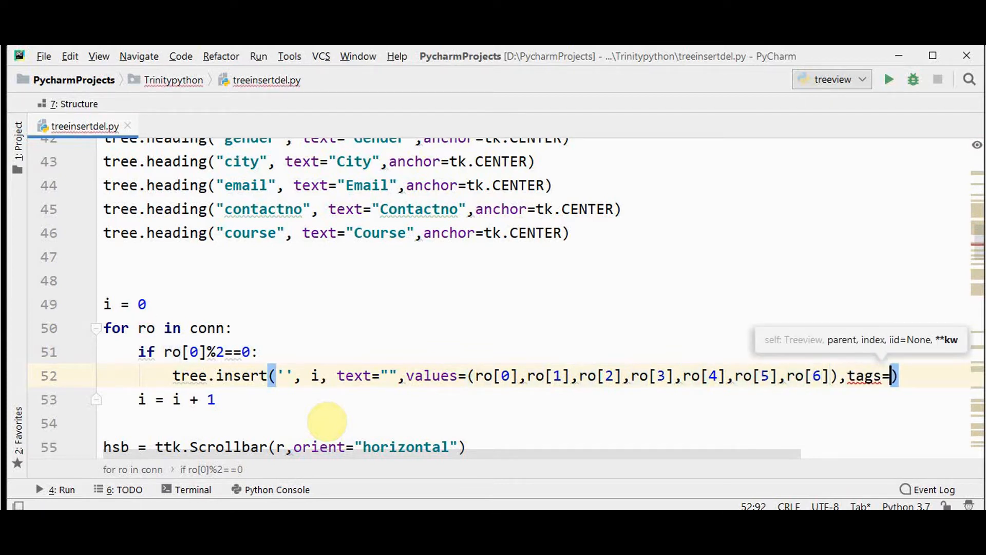
{"action": "type", "text": "("}
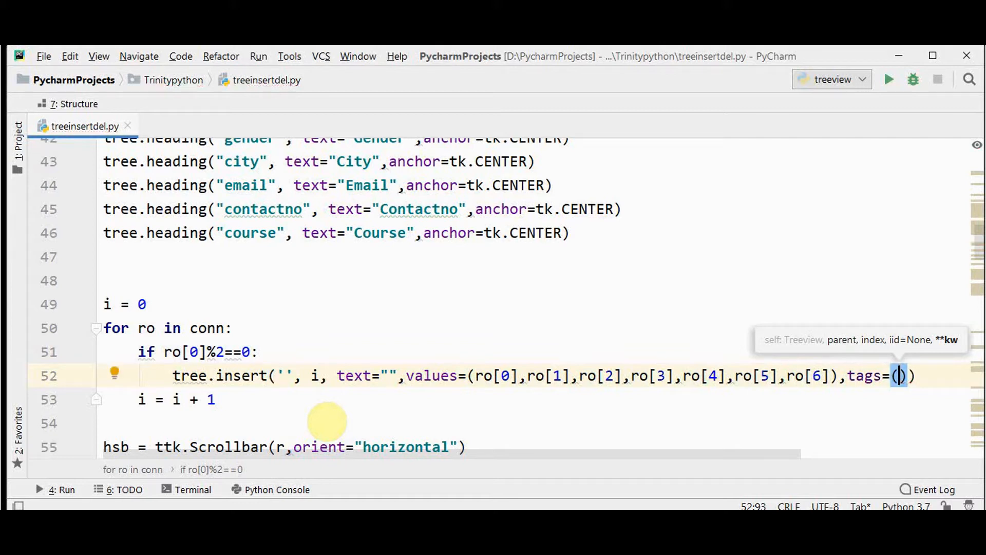
{"action": "type", "text": "\"ev"}
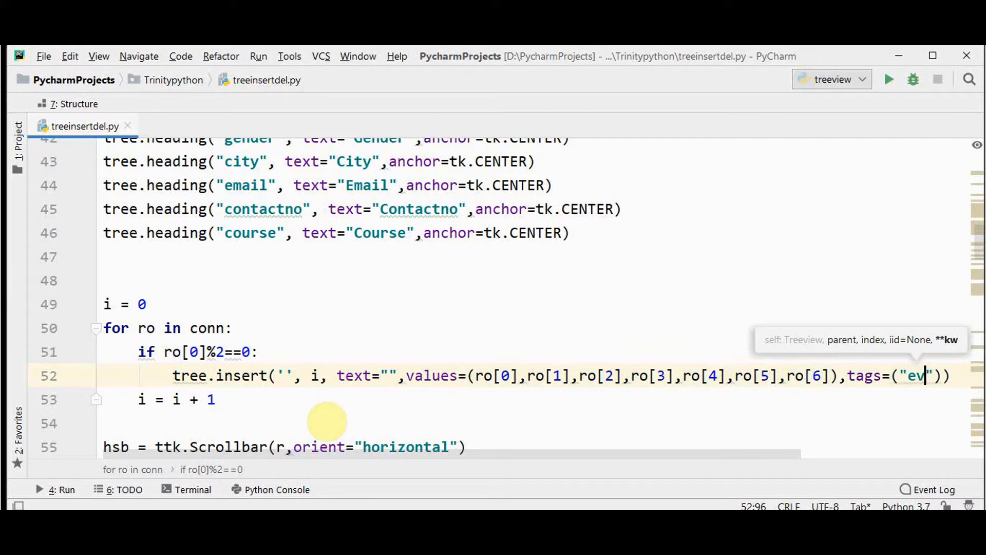
{"action": "type", "text": "en"}
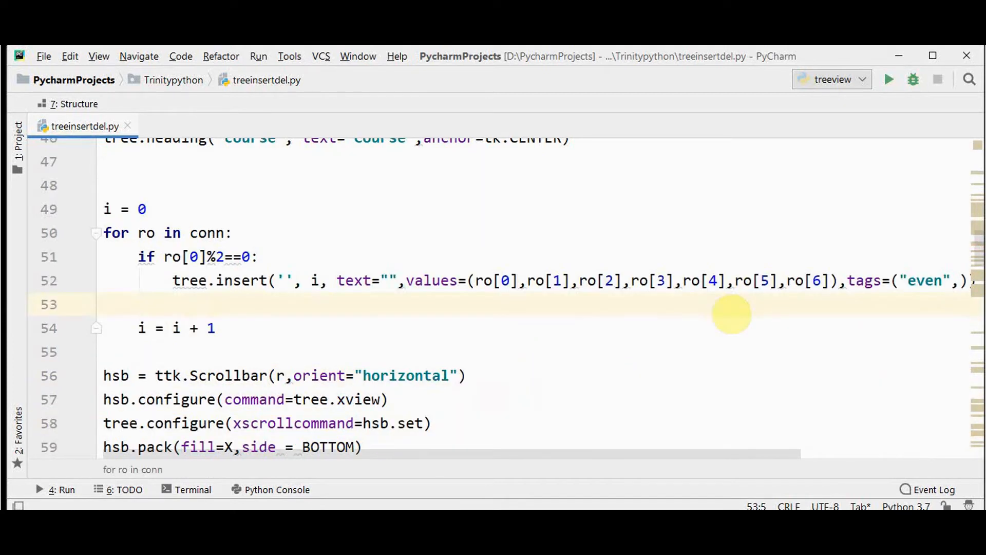
- Add an 'else' branch below the if for the remaining rows
{"action": "type", "text": "else:"}
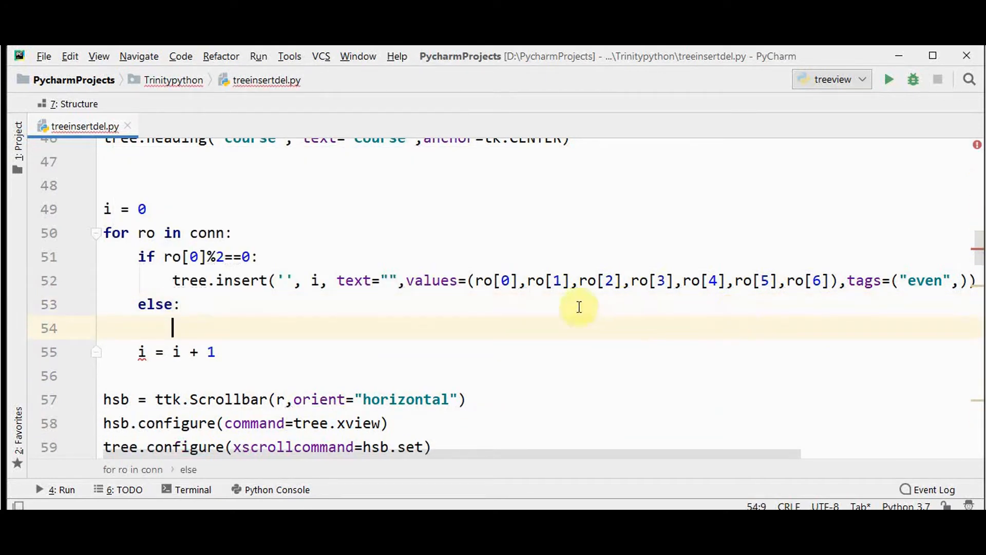
{"action": "mouse_move", "coordinate": [938, 296]}
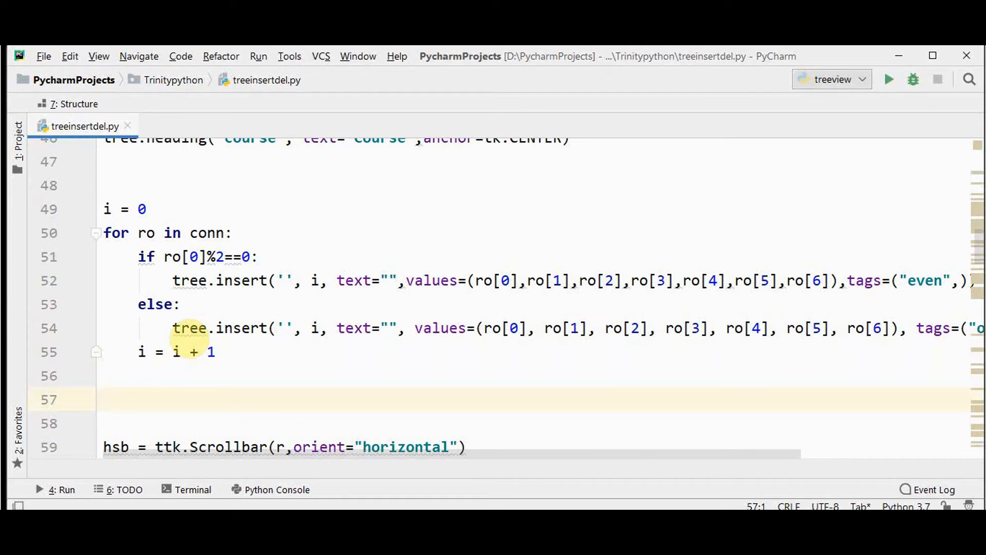
- Write tree.tag_configure("even", foreground="black", background="white") for even rows
{"action": "type", "text": "t"}
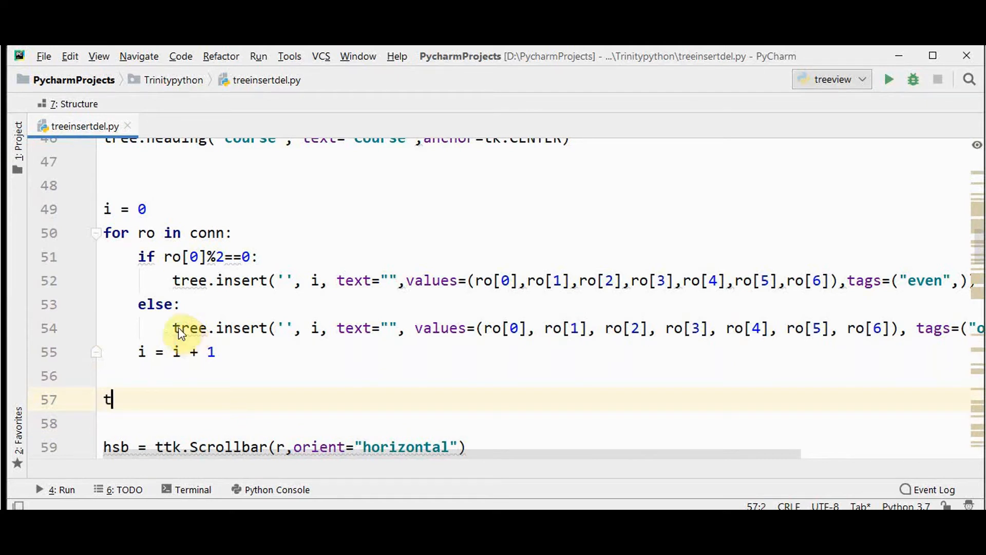
{"action": "type", "text": "ree.tag"}
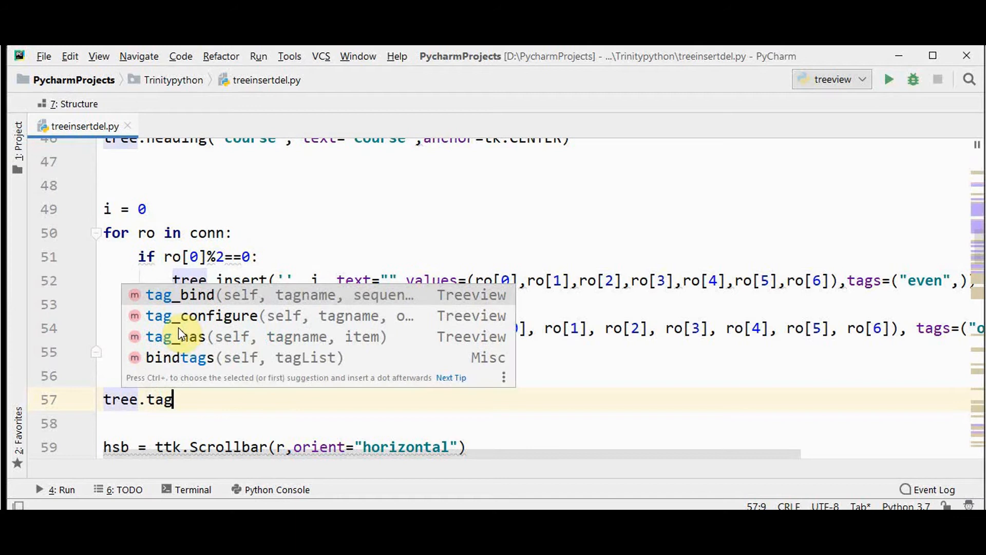
{"action": "type", "text": "_"}
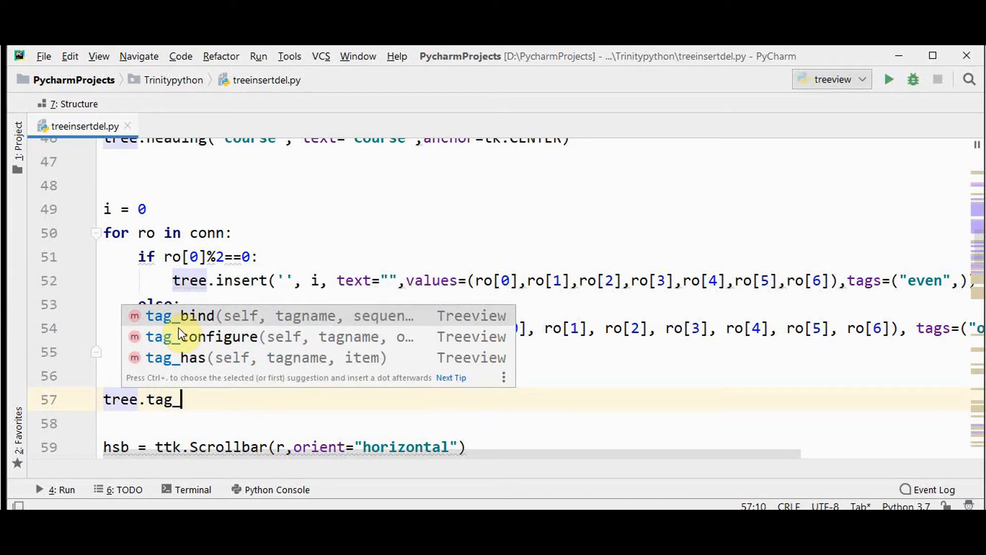
{"action": "type", "text": "configure("}
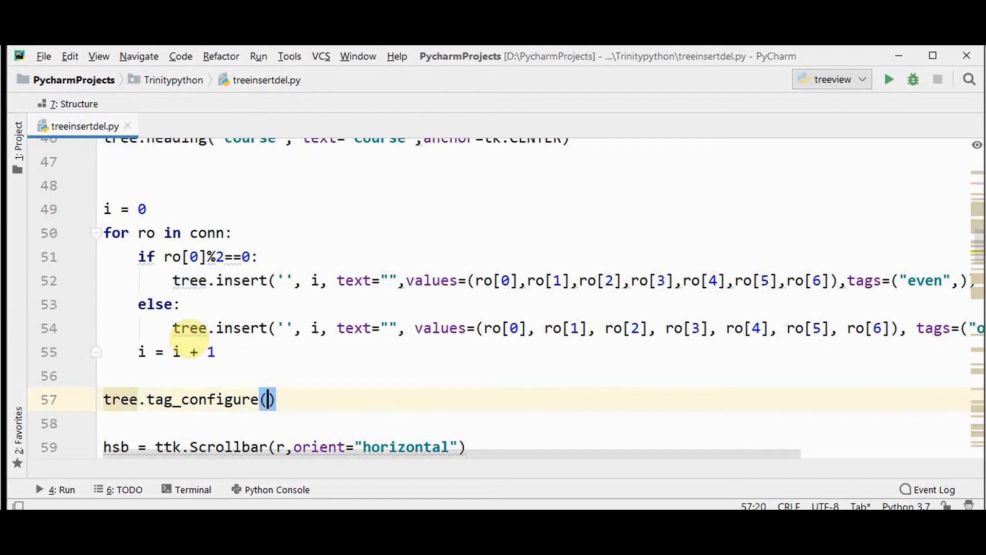
{"action": "type", "text": "\"ev\""}
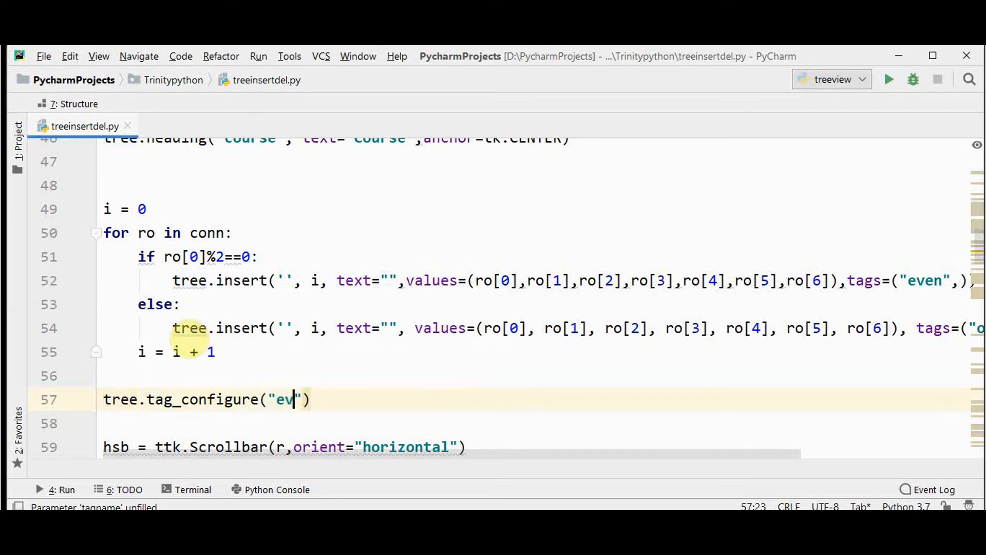
{"action": "type", "text": "en\","}
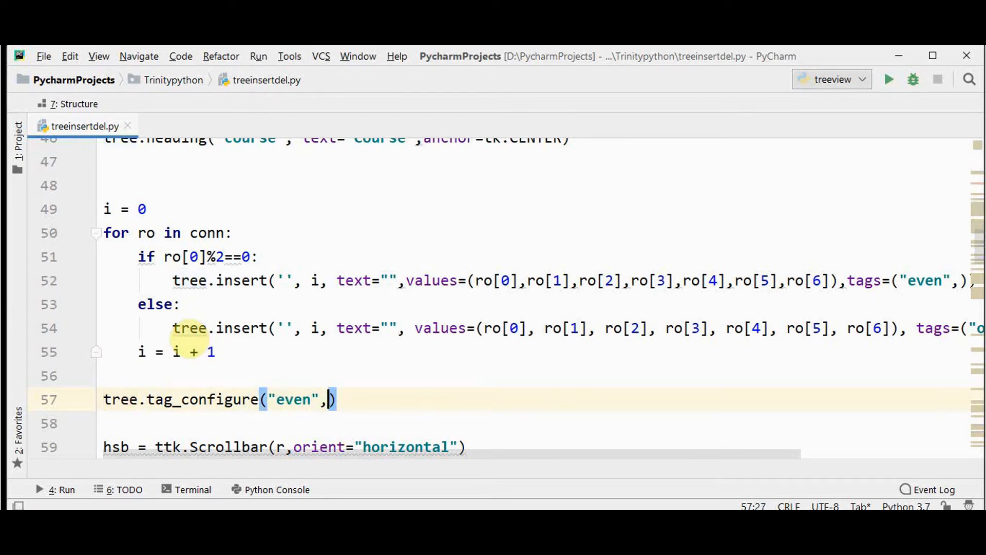
{"action": "type", "text": "foregr"}
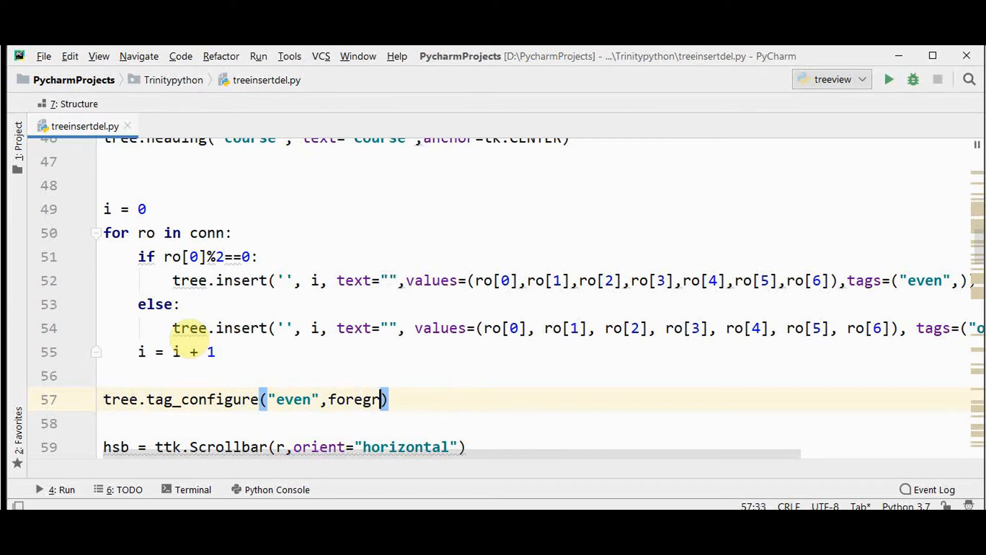
{"action": "type", "text": "ound="}
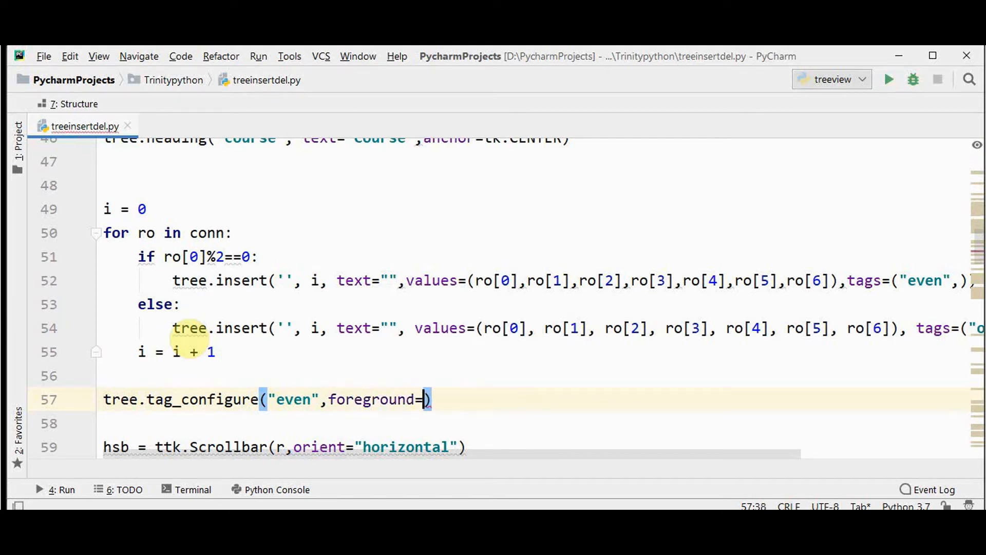
{"action": "type", "text": "\"black\""}
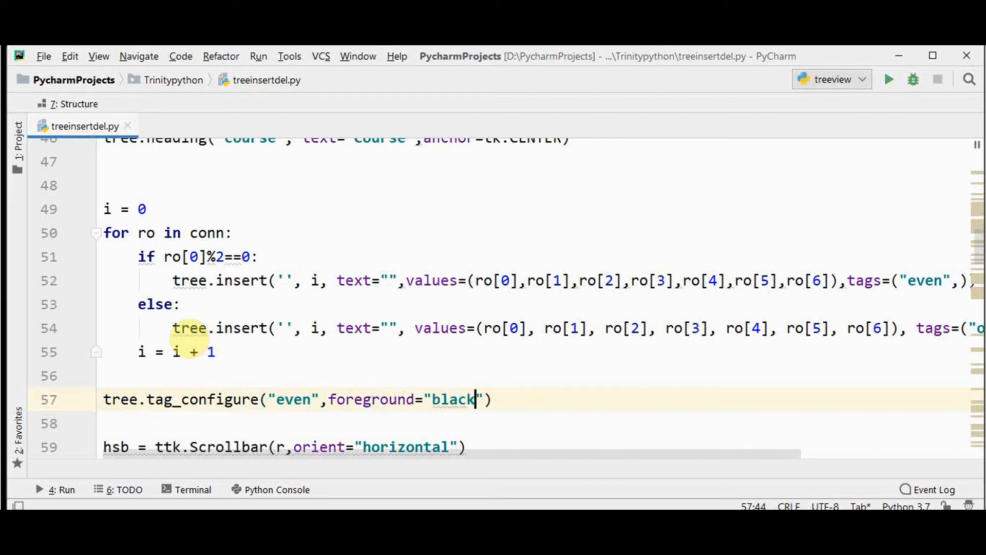
{"action": "type", "text": ",bac"}
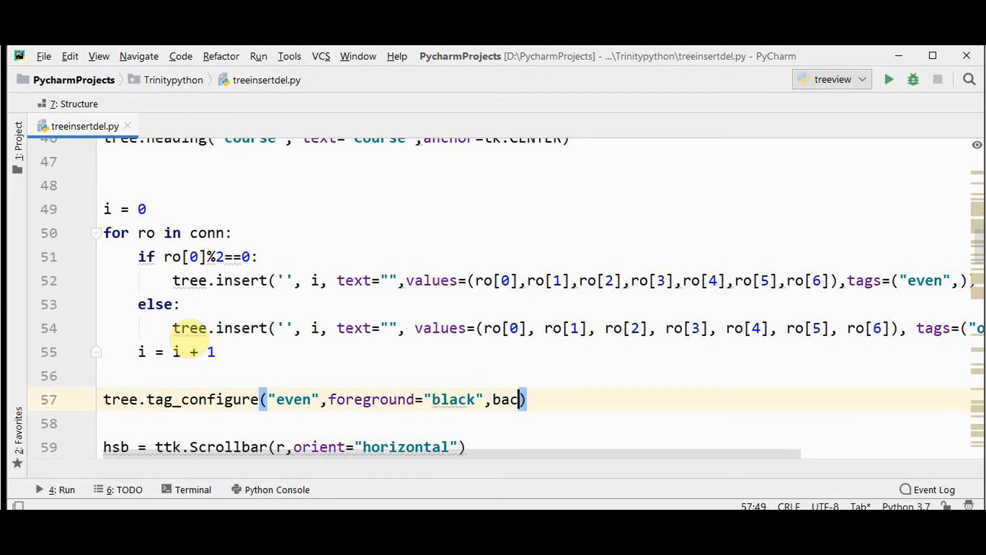
{"action": "type", "text": "kground=\"\""}
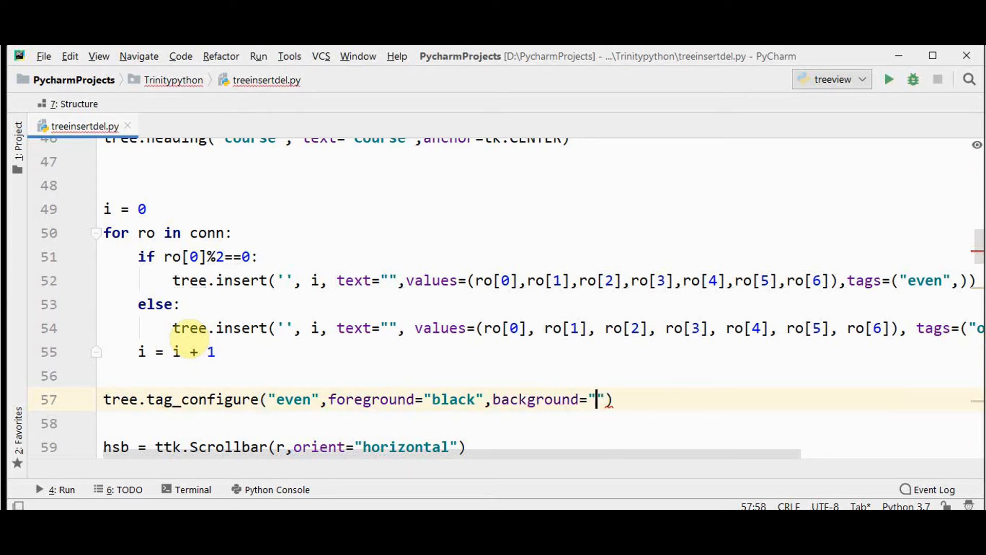
{"action": "type", "text": "white"}
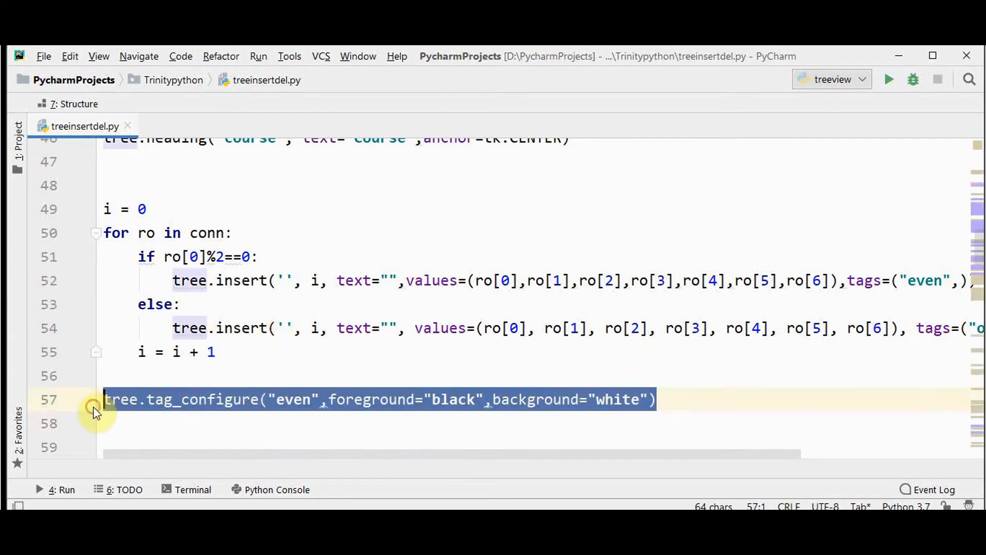
- Add a second tag_configure for "odd" rows with foreground white and background black
{"action": "left_click", "coordinate": [106, 422]}
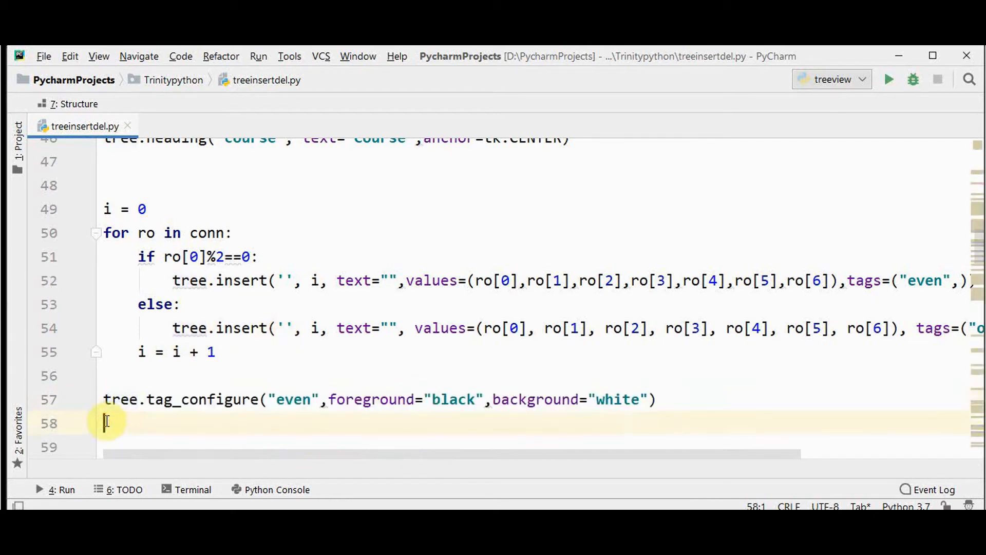
{"action": "type", "text": "tree.tag_configure(\"e\",foreground=\"black\",background=\"white\")"}
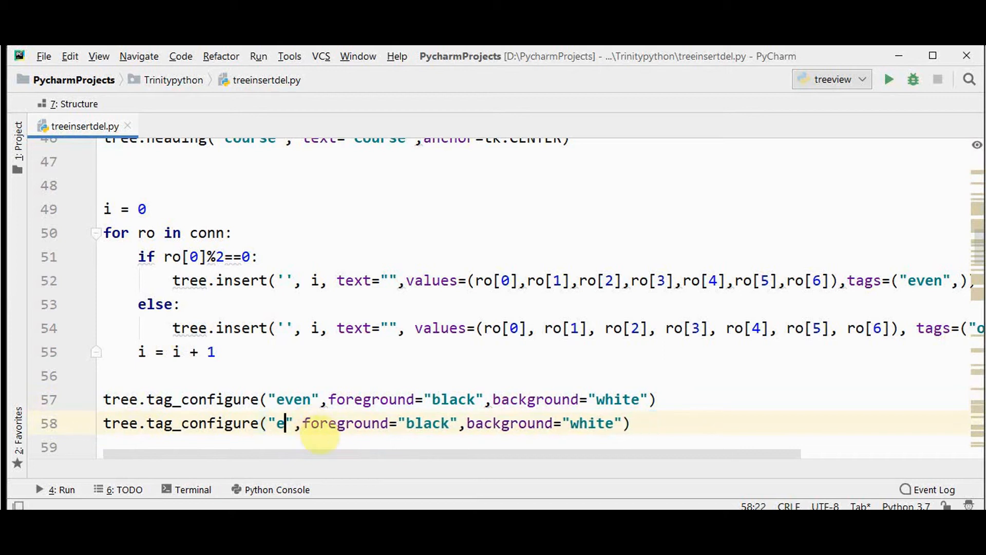
{"action": "type", "text": "dd"}
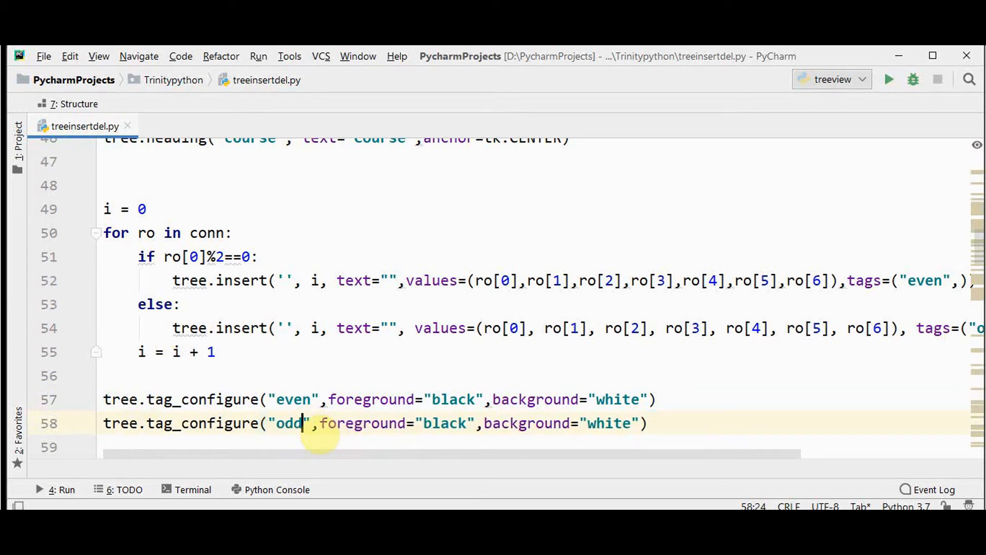
{"action": "type", "text": "bla"}
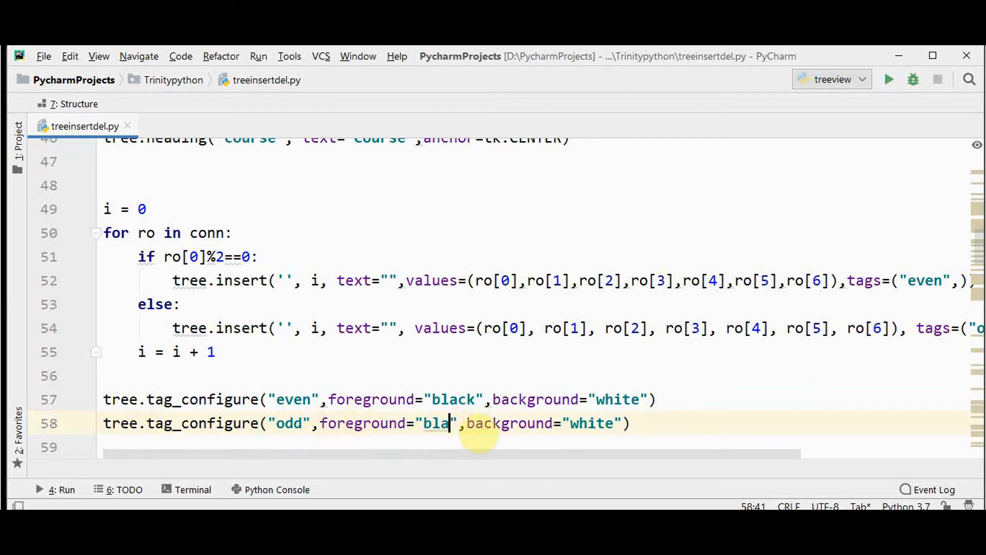
{"action": "type", "text": "hite"}
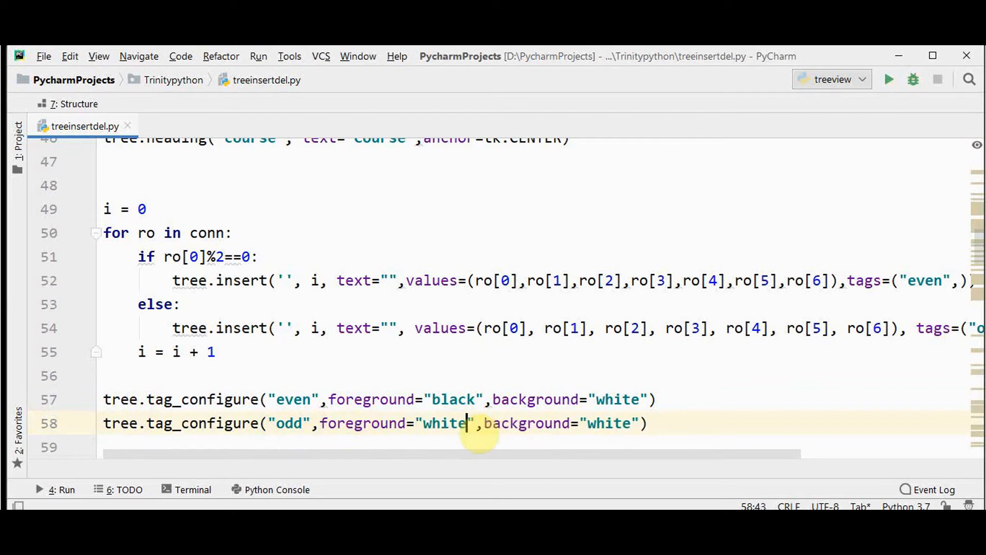
{"action": "left_click", "coordinate": [587, 423]}
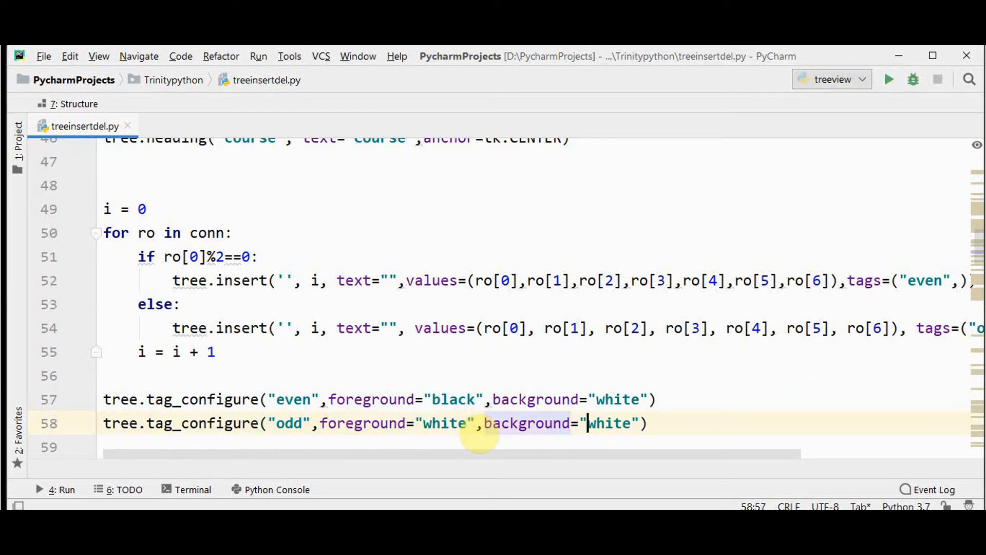
{"action": "key", "text": "BackSpace"}
{"action": "type", "text": "black"}
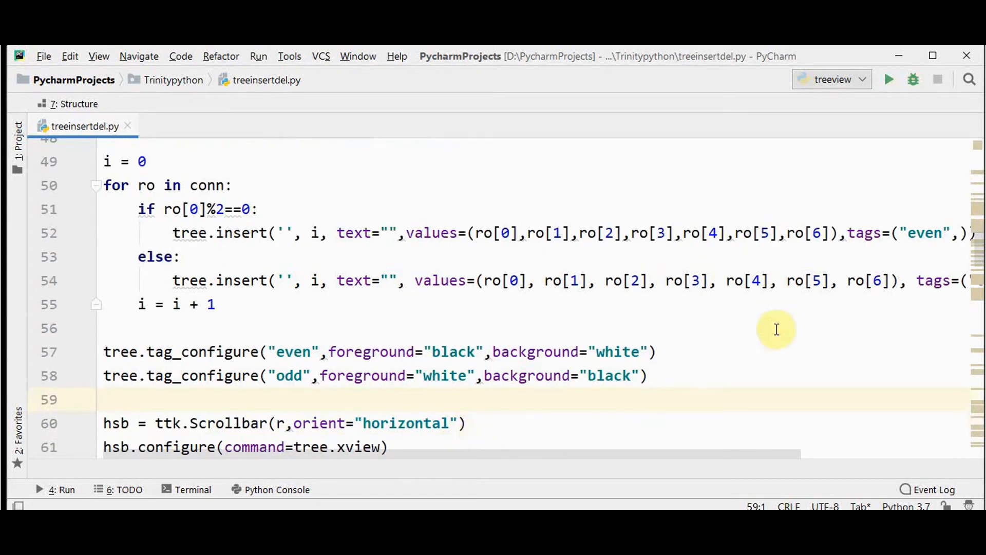
{"action": "mouse_move", "coordinate": [899, 99]}
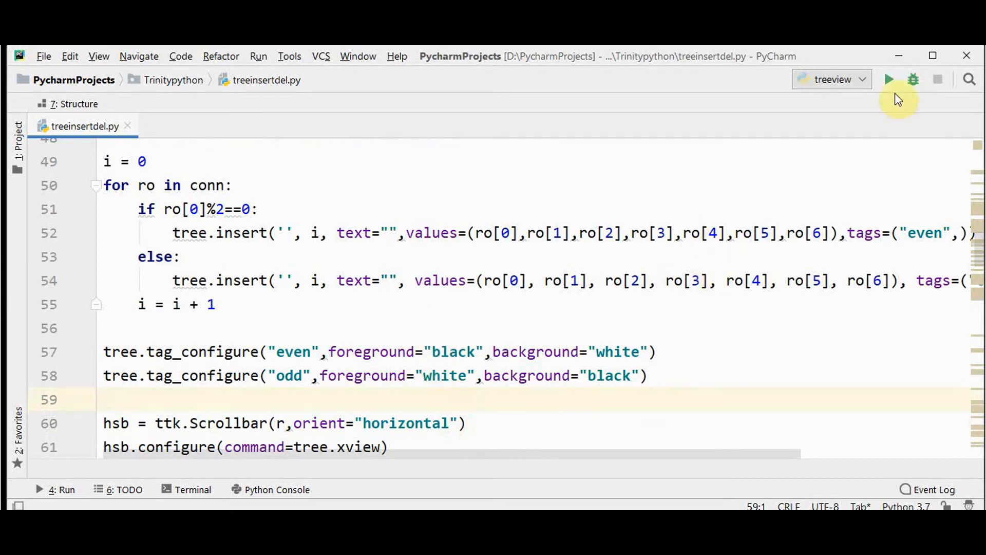
- Run the treeview script and check the user details window, still without alternating colours
{"action": "left_click", "coordinate": [890, 79]}
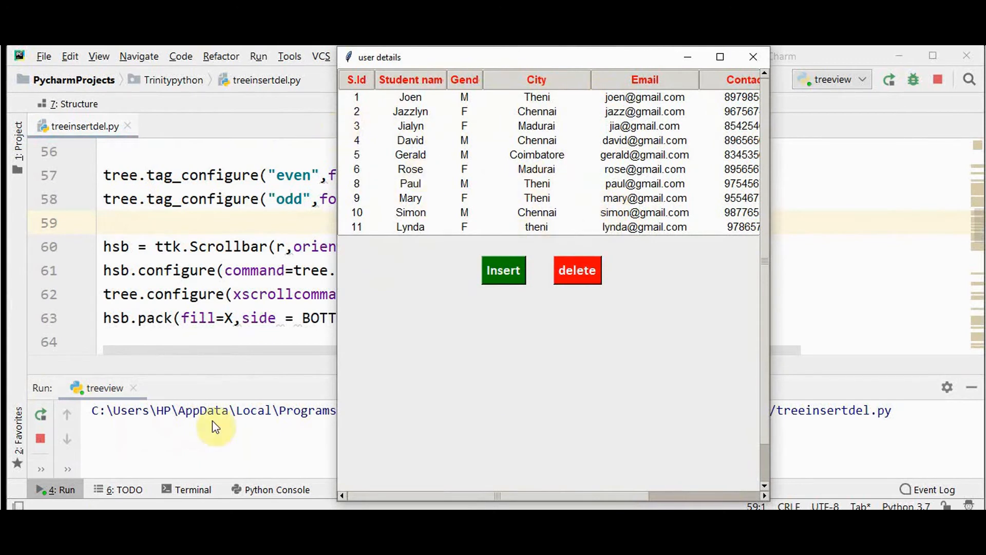
{"action": "mouse_move", "coordinate": [196, 403]}
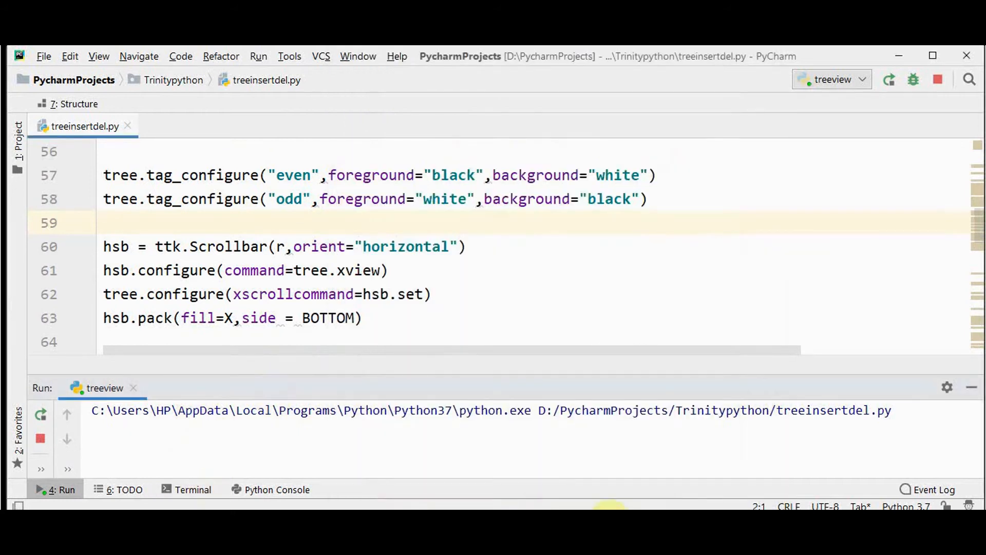
{"action": "left_click", "coordinate": [41, 488]}
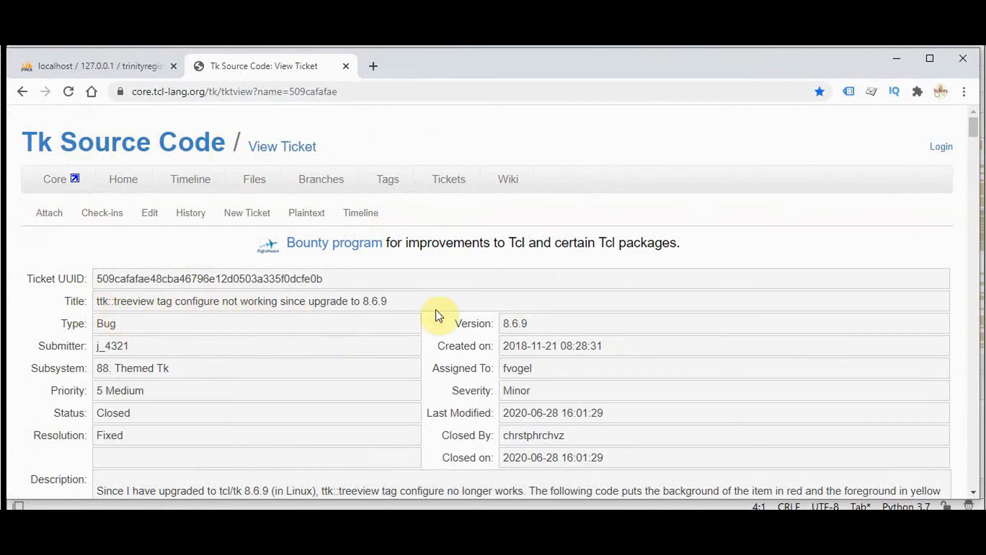
{"action": "mouse_move", "coordinate": [499, 419]}
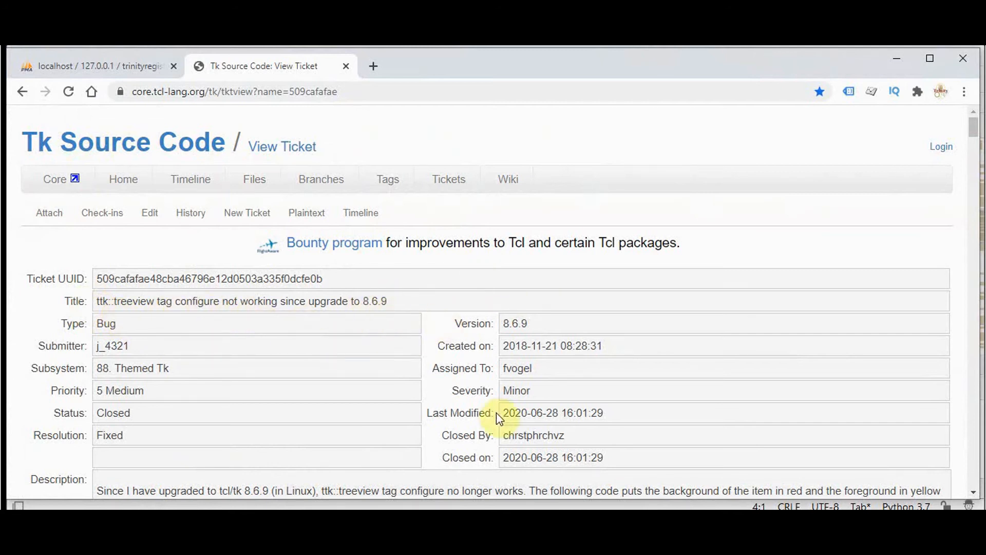
{"action": "mouse_move", "coordinate": [715, 310]}
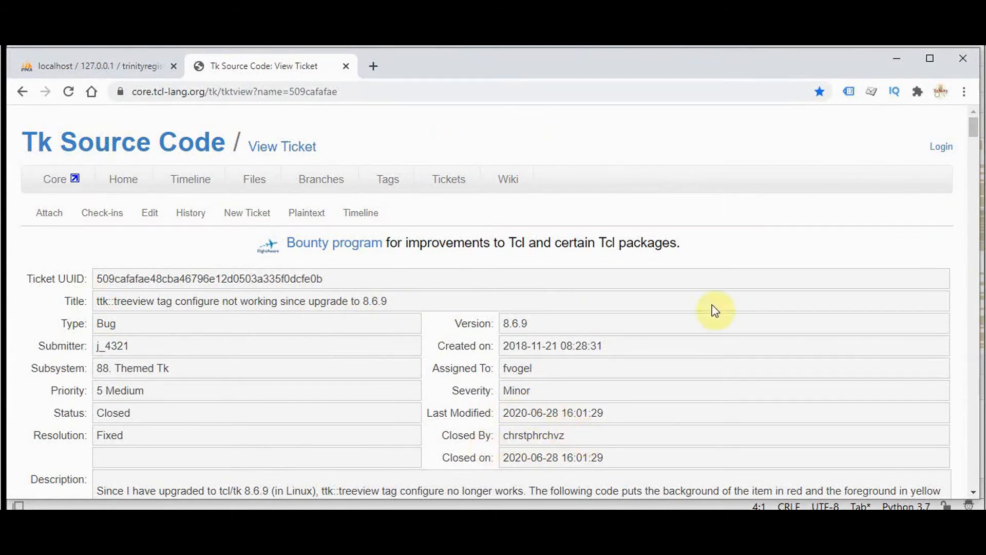
{"action": "scroll", "scroll_direction": "down", "scroll_amount": 3}
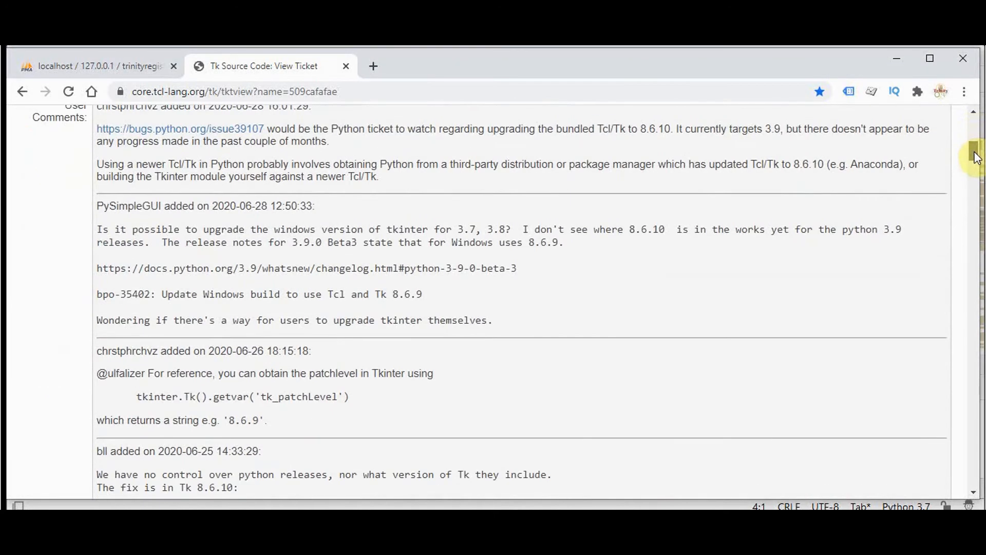
{"action": "scroll", "scroll_direction": "down", "scroll_amount": 3}
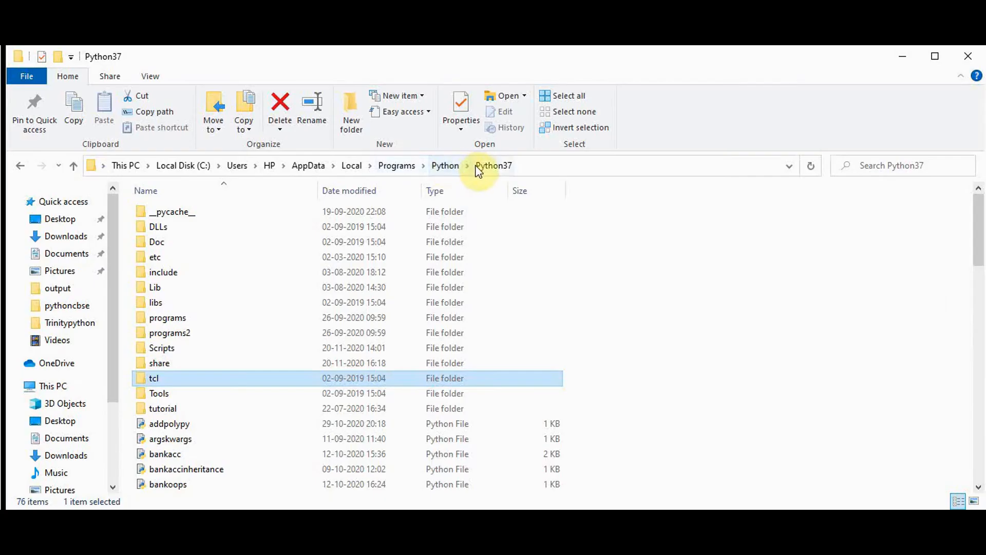
{"action": "mouse_move", "coordinate": [370, 185]}
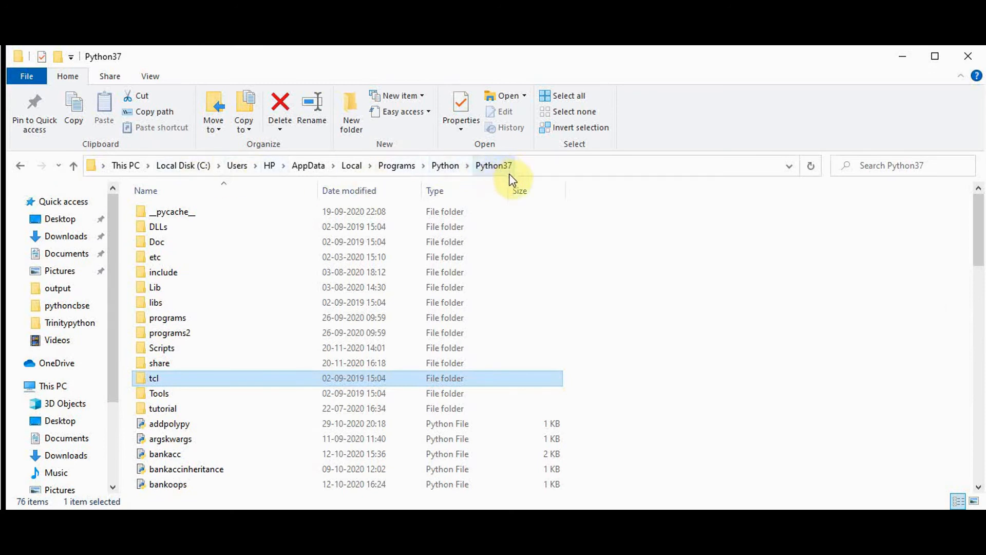
{"action": "mouse_move", "coordinate": [469, 211]}
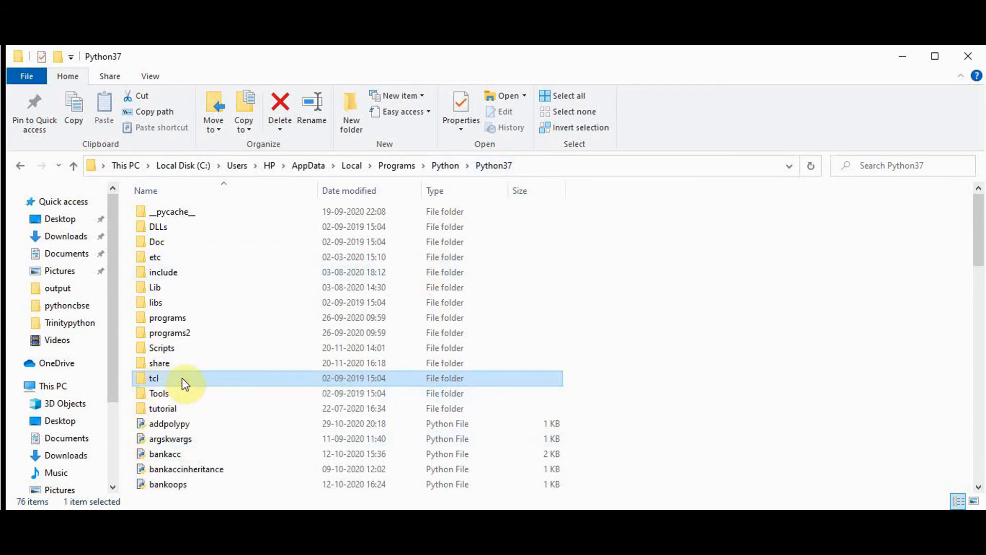
- Navigate into tcl\tk8.6\ttk under Python37 and select the clamTheme file
{"action": "double_click", "coordinate": [154, 378]}
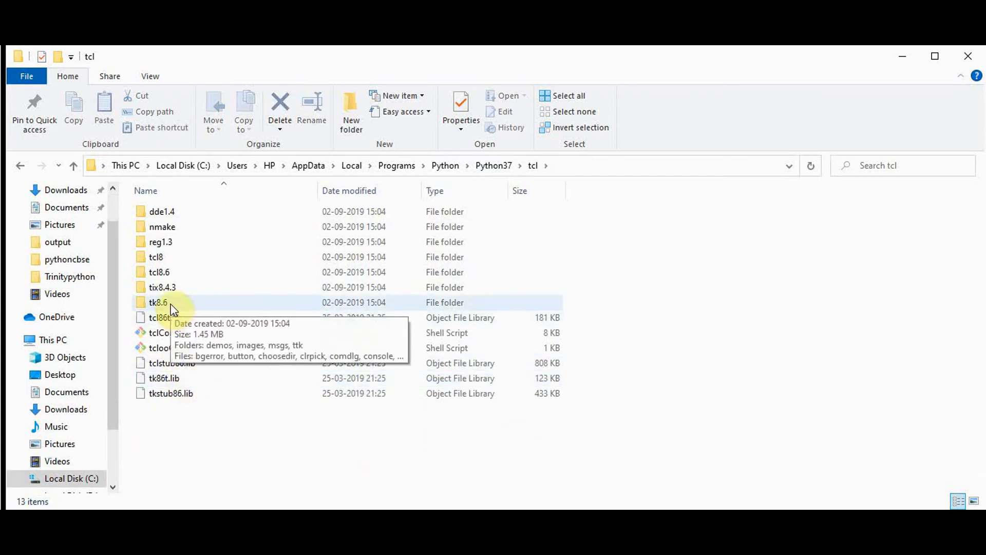
{"action": "double_click", "coordinate": [158, 302]}
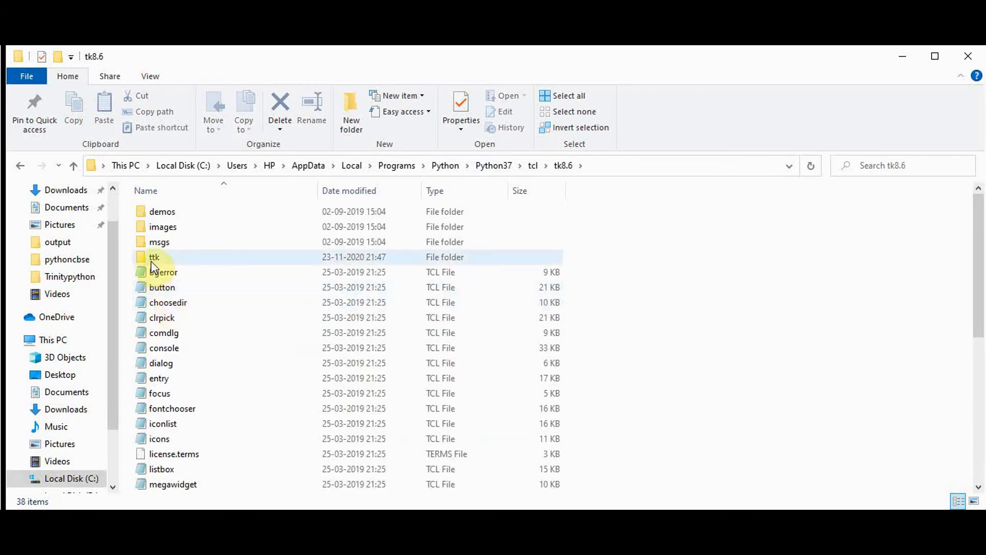
{"action": "double_click", "coordinate": [154, 257]}
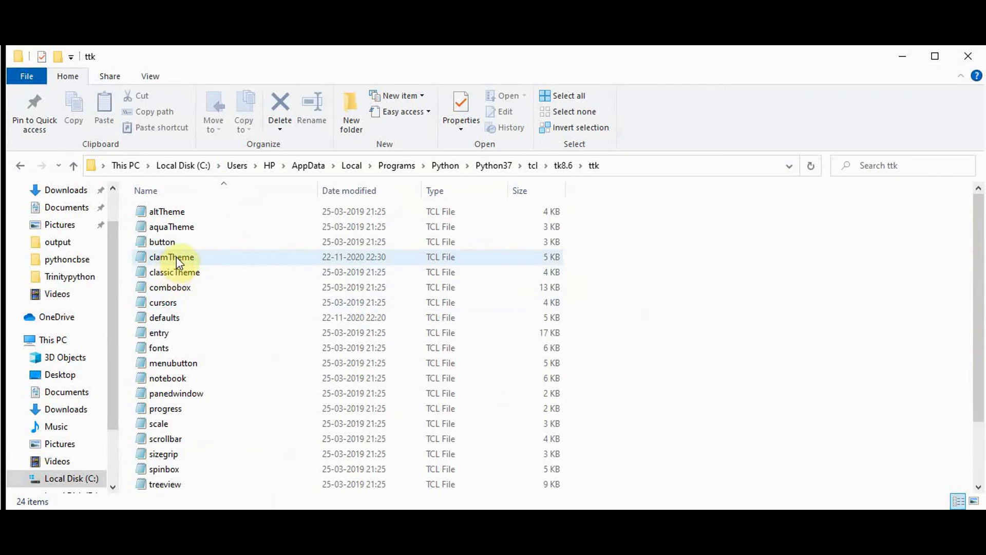
{"action": "left_click", "coordinate": [175, 257]}
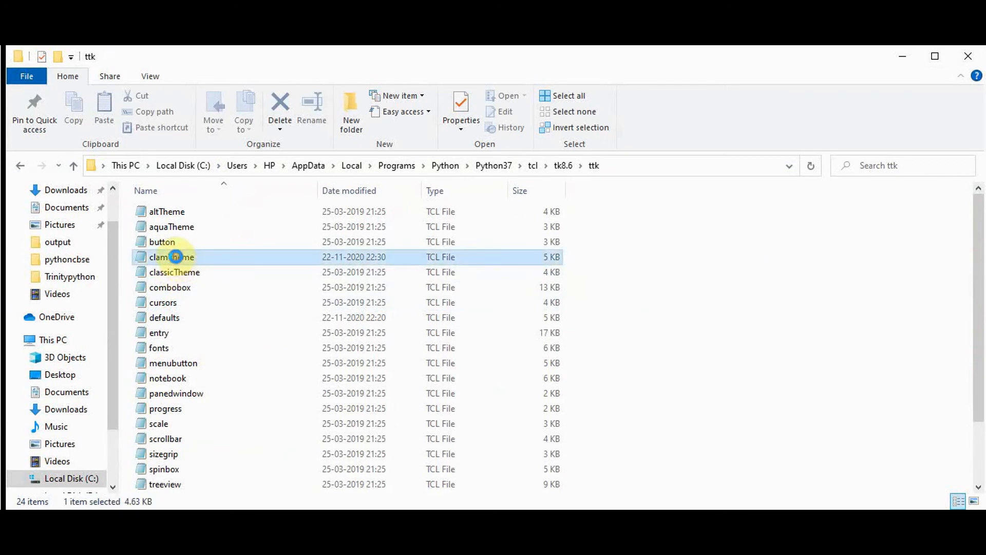
- Open clamTheme in Notepad and scroll down to its Treeview style section
{"action": "double_click", "coordinate": [171, 257]}
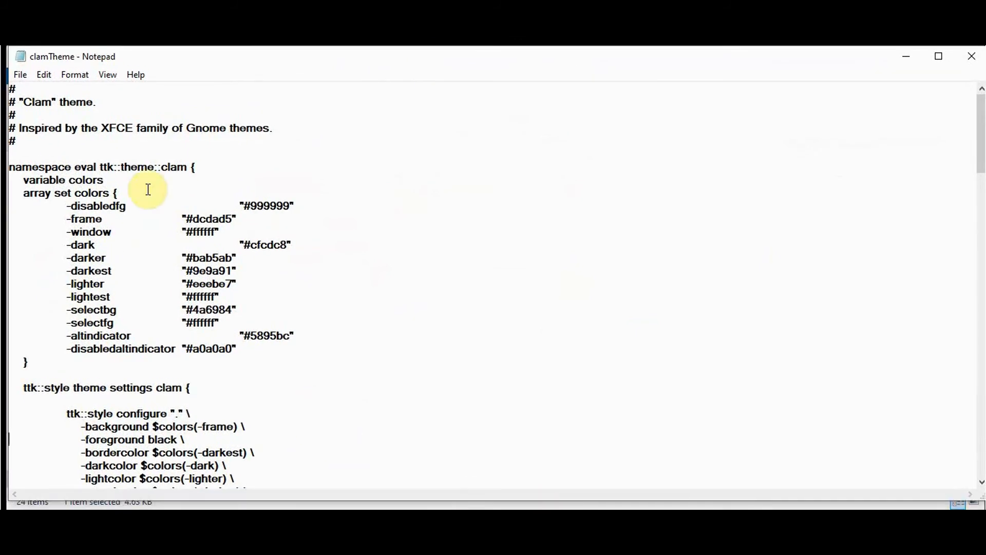
{"action": "scroll", "scroll_direction": "down", "scroll_amount": 3}
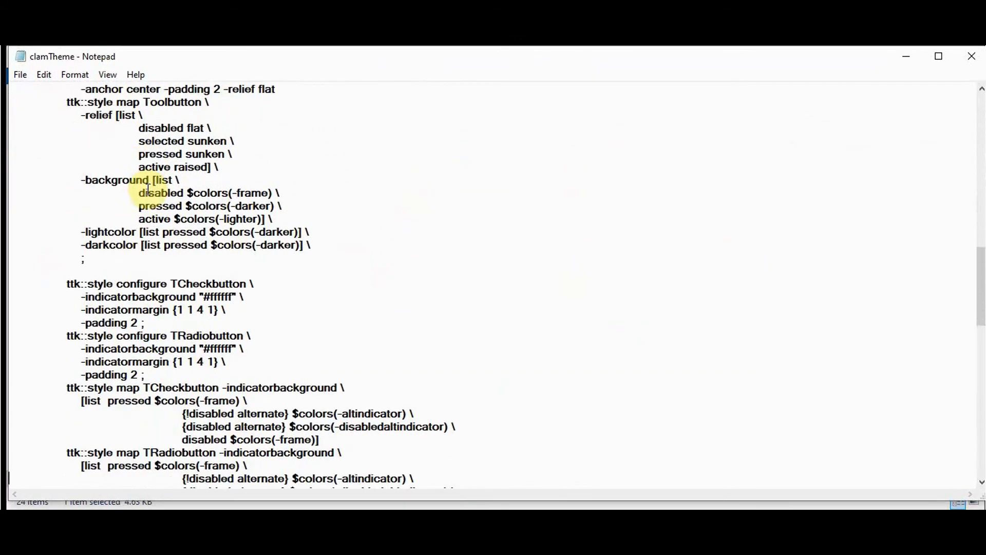
{"action": "scroll", "scroll_direction": "down", "scroll_amount": 3}
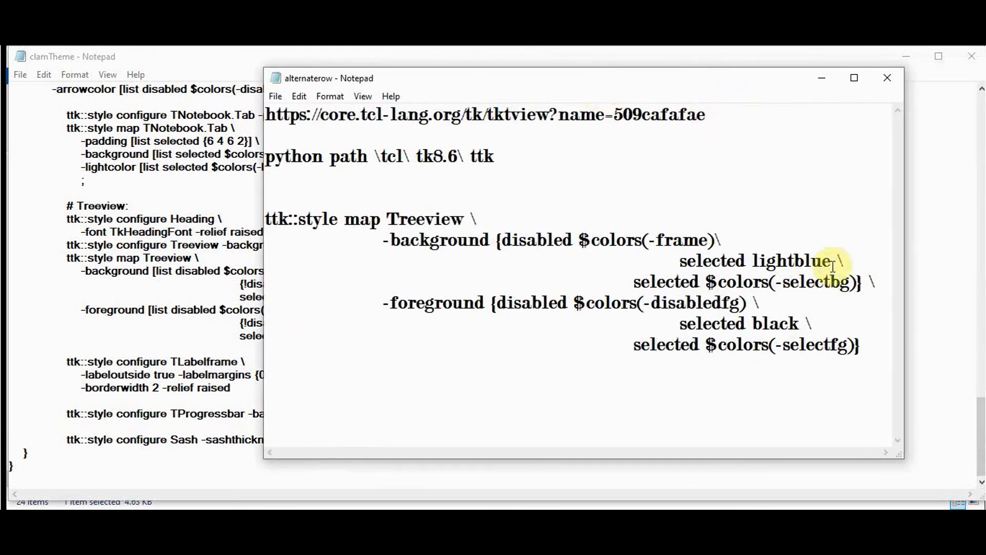
{"action": "mouse_move", "coordinate": [811, 329]}
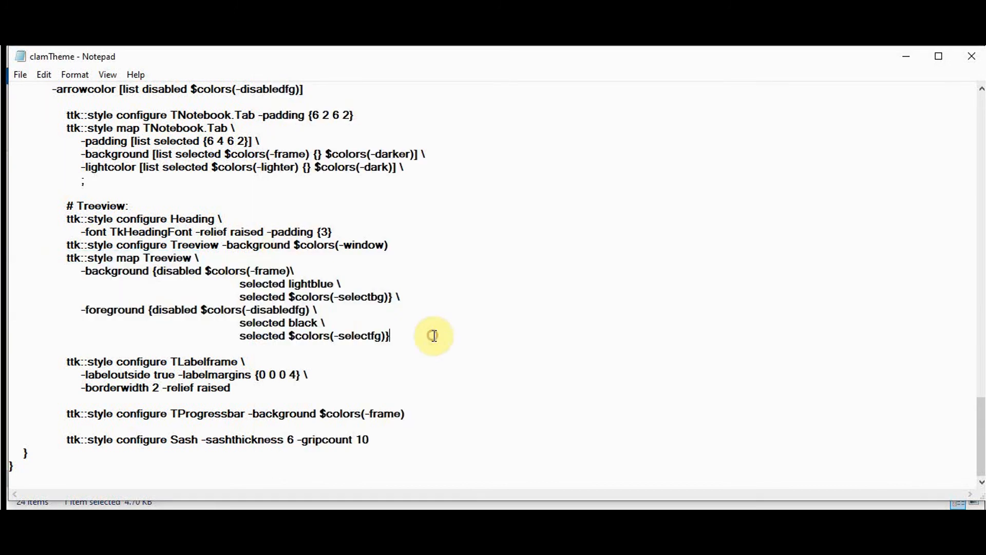
{"action": "mouse_move", "coordinate": [427, 309]}
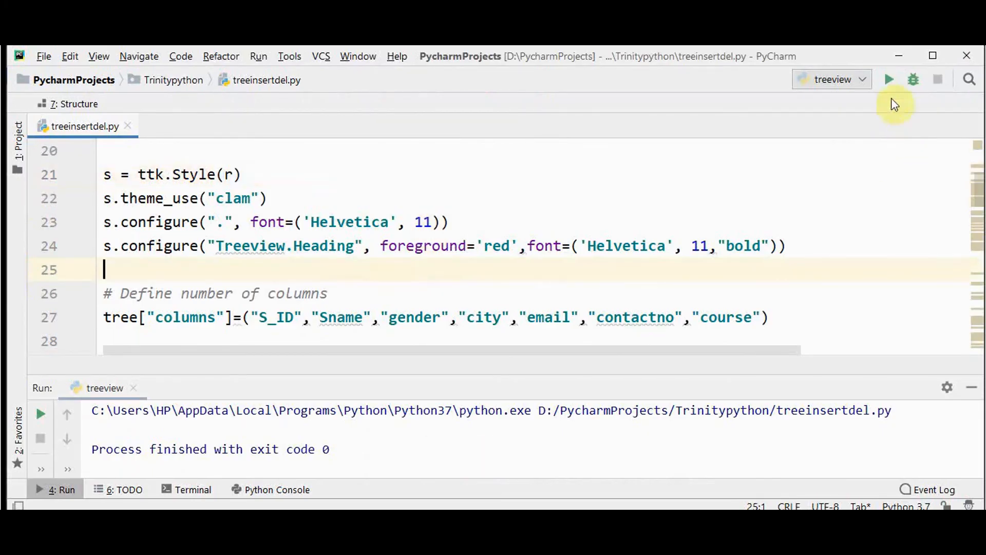
- Rerun the treeview script and select row 6 to check its light blue highlight
{"action": "left_click", "coordinate": [888, 78]}
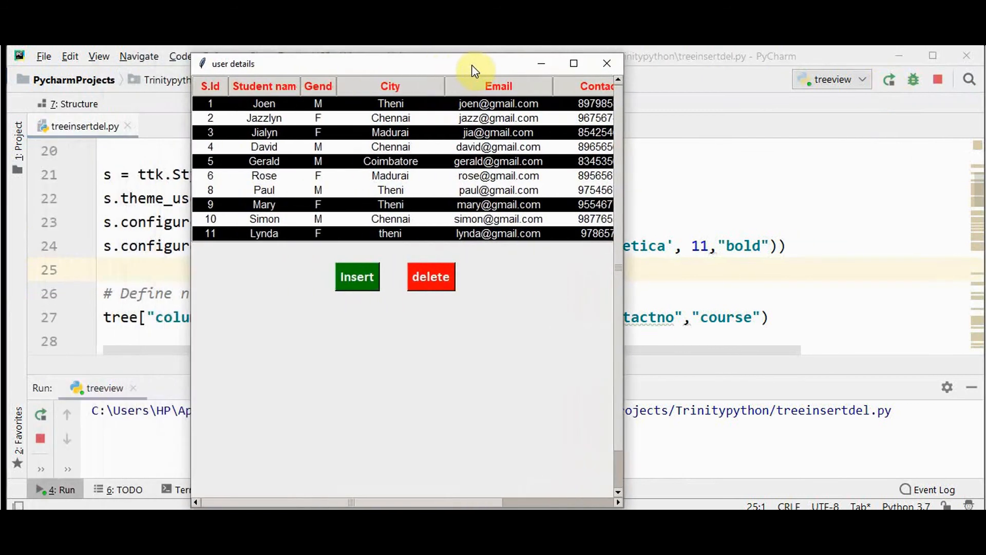
{"action": "mouse_move", "coordinate": [302, 115]}
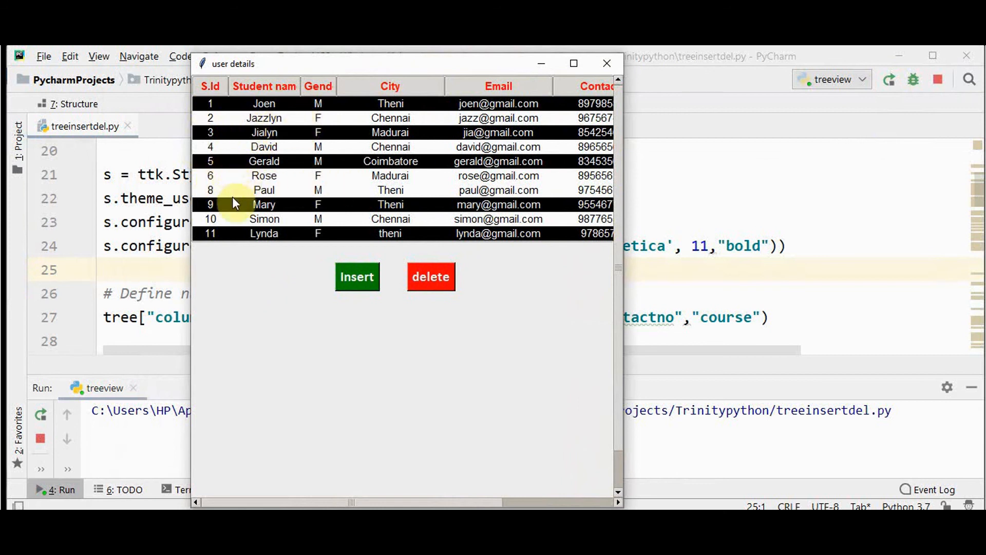
{"action": "mouse_move", "coordinate": [219, 187]}
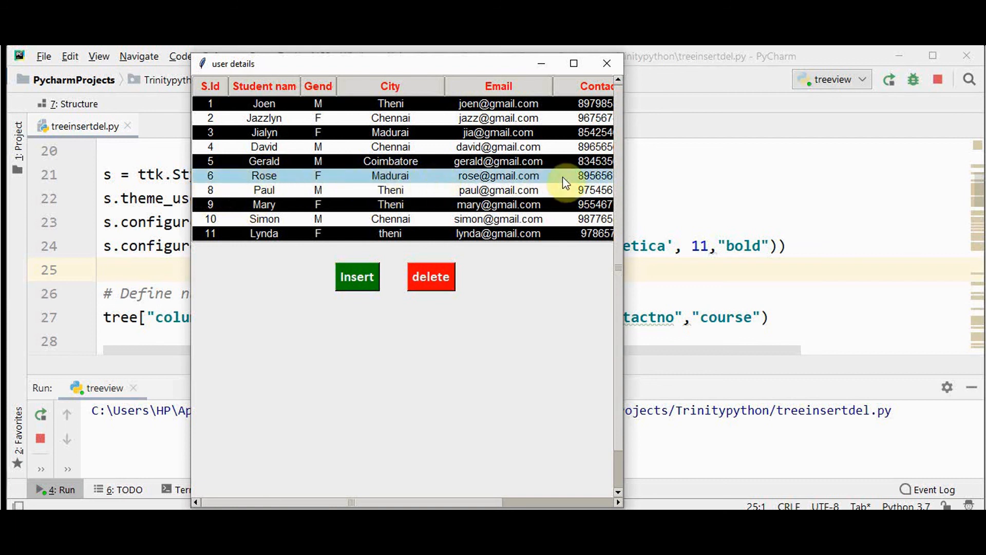
{"action": "left_click", "coordinate": [498, 205]}
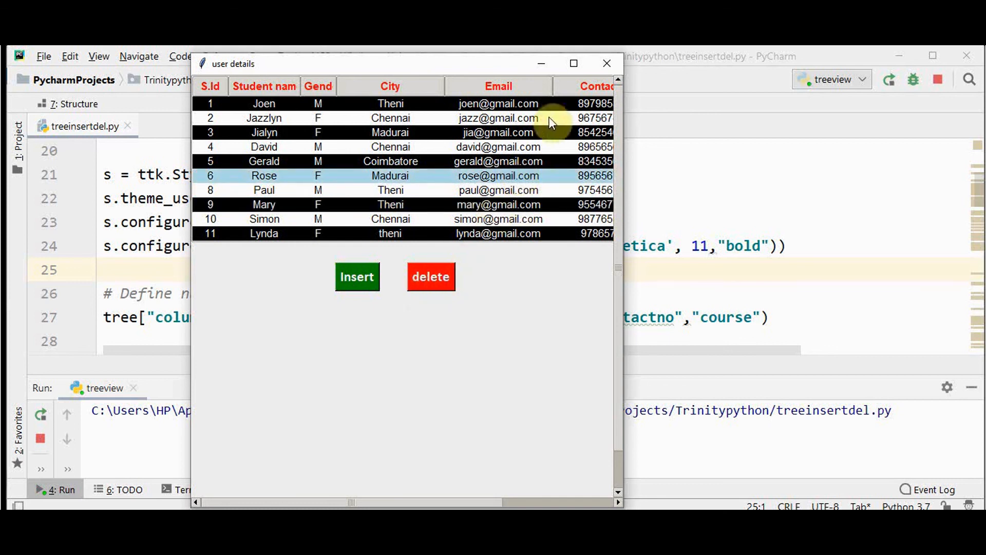
{"action": "mouse_move", "coordinate": [607, 270]}
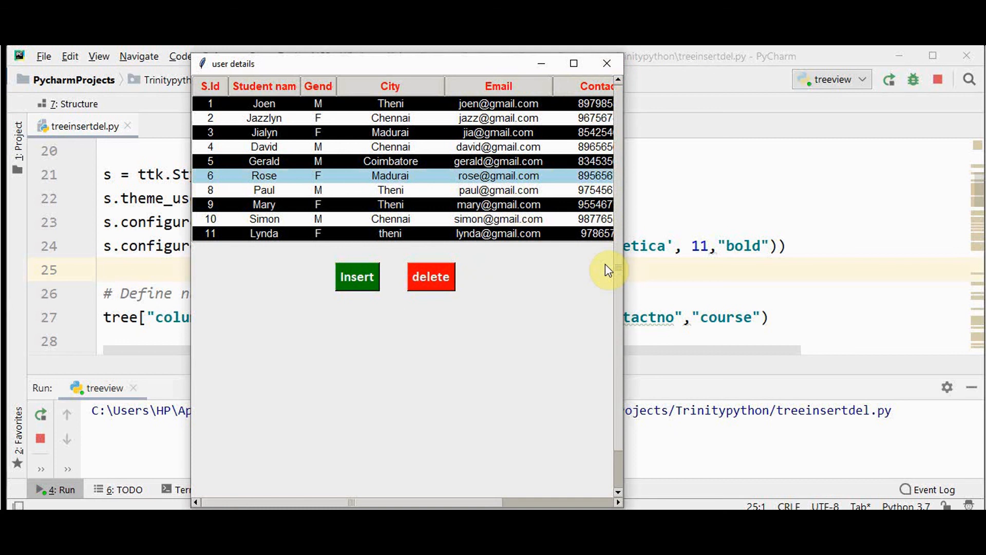
{"action": "mouse_move", "coordinate": [505, 265]}
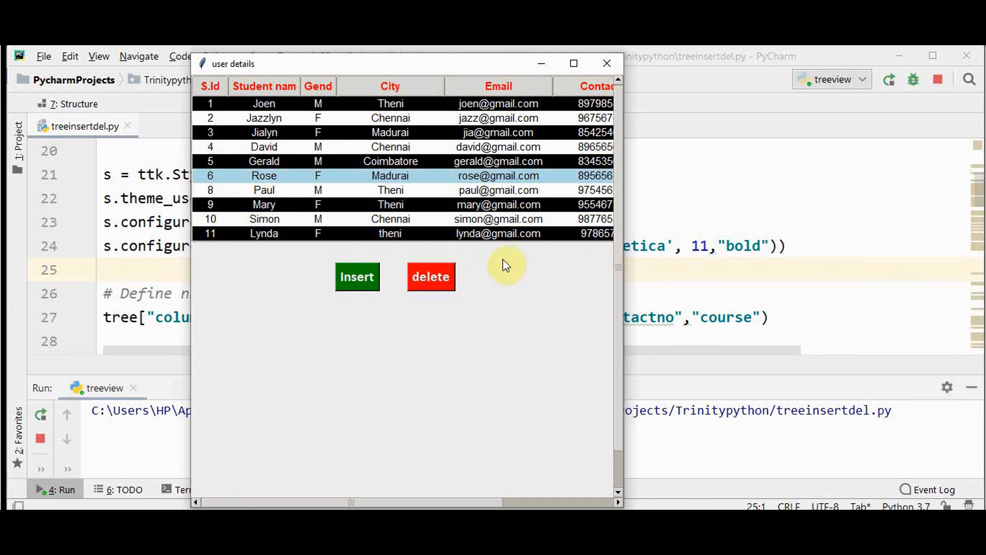